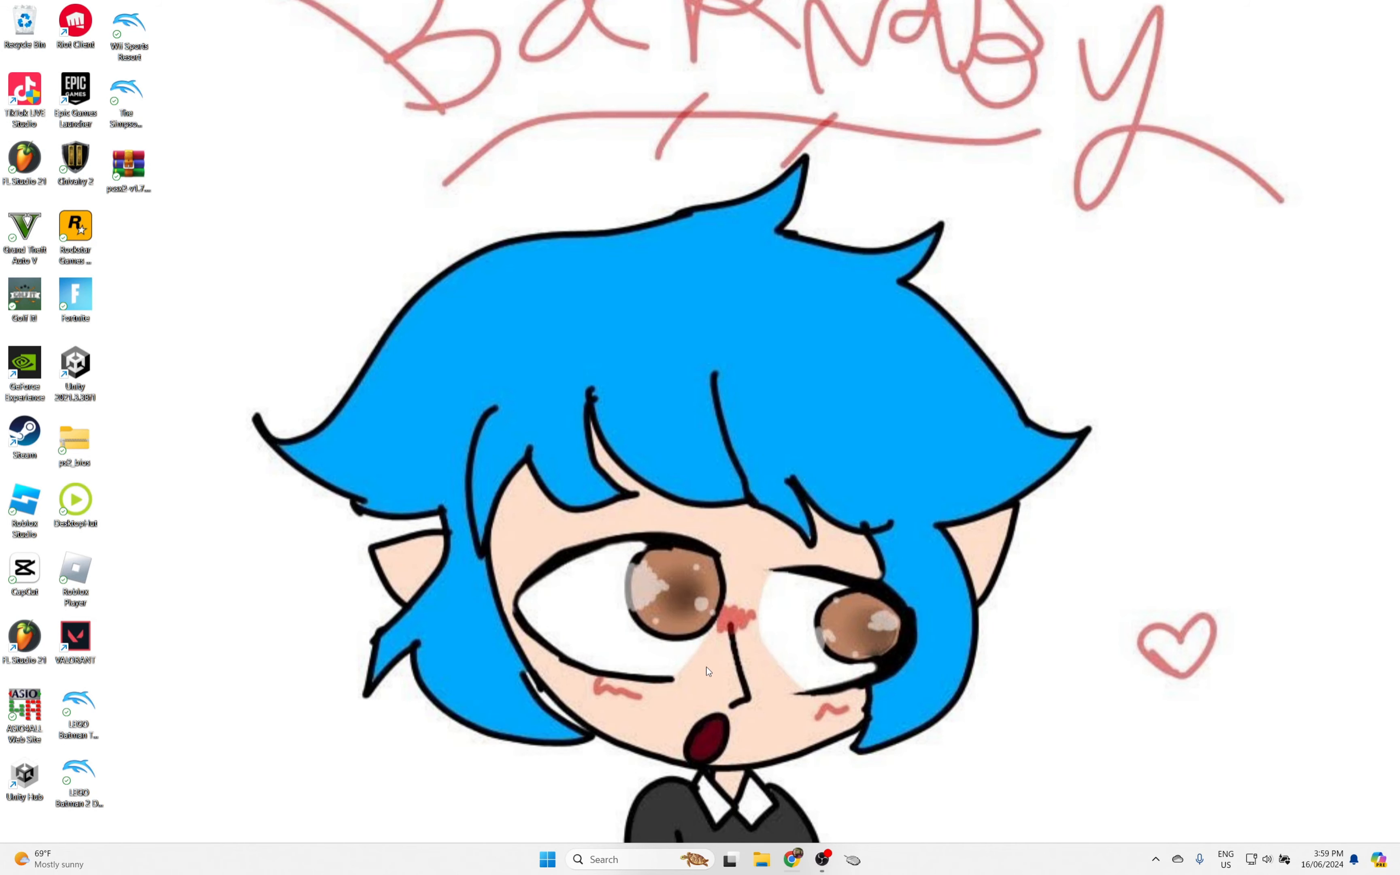
mouse_move(725, 732)
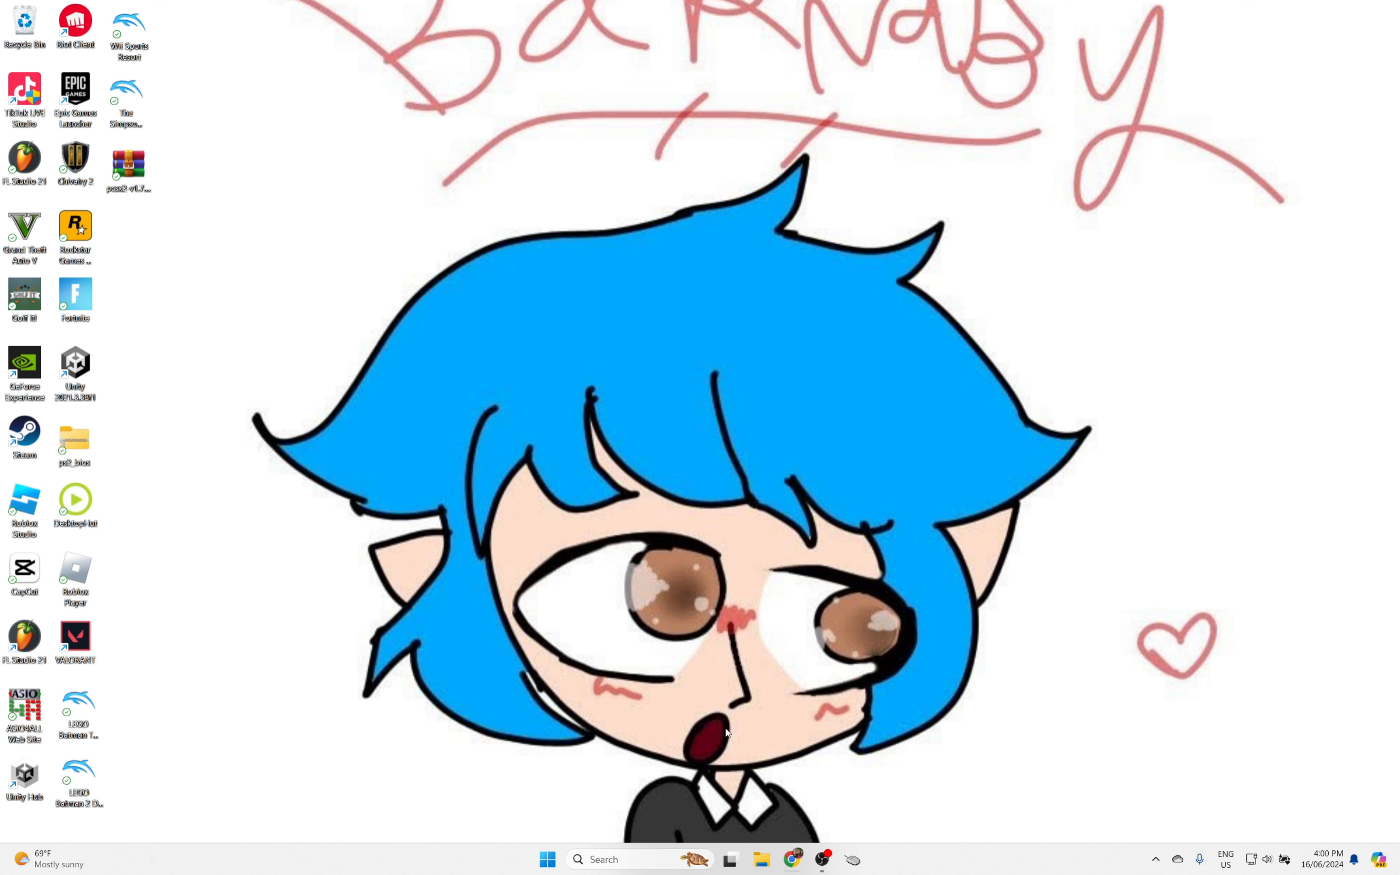
mouse_move(295, 735)
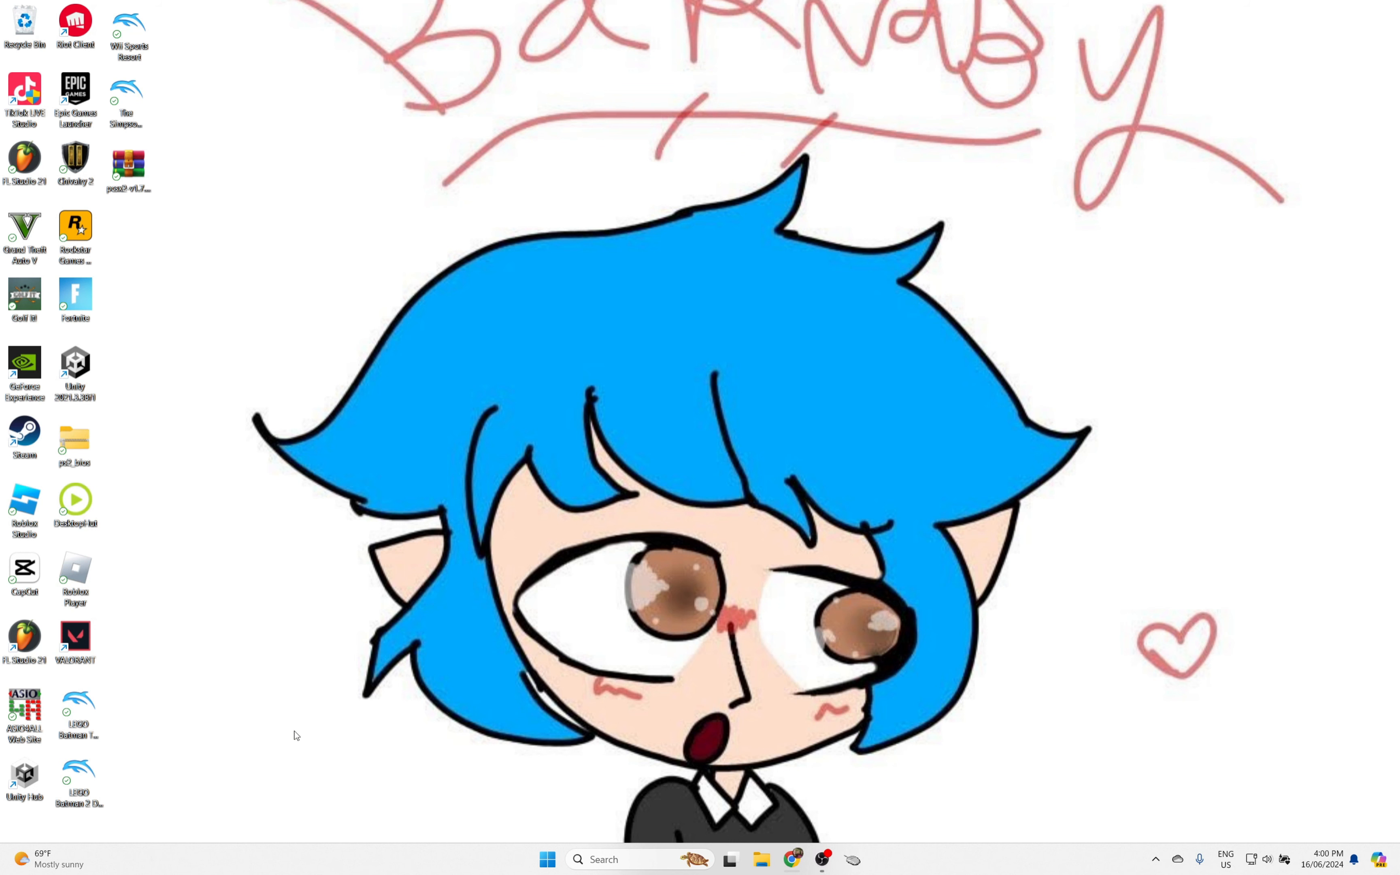
mouse_move(556, 706)
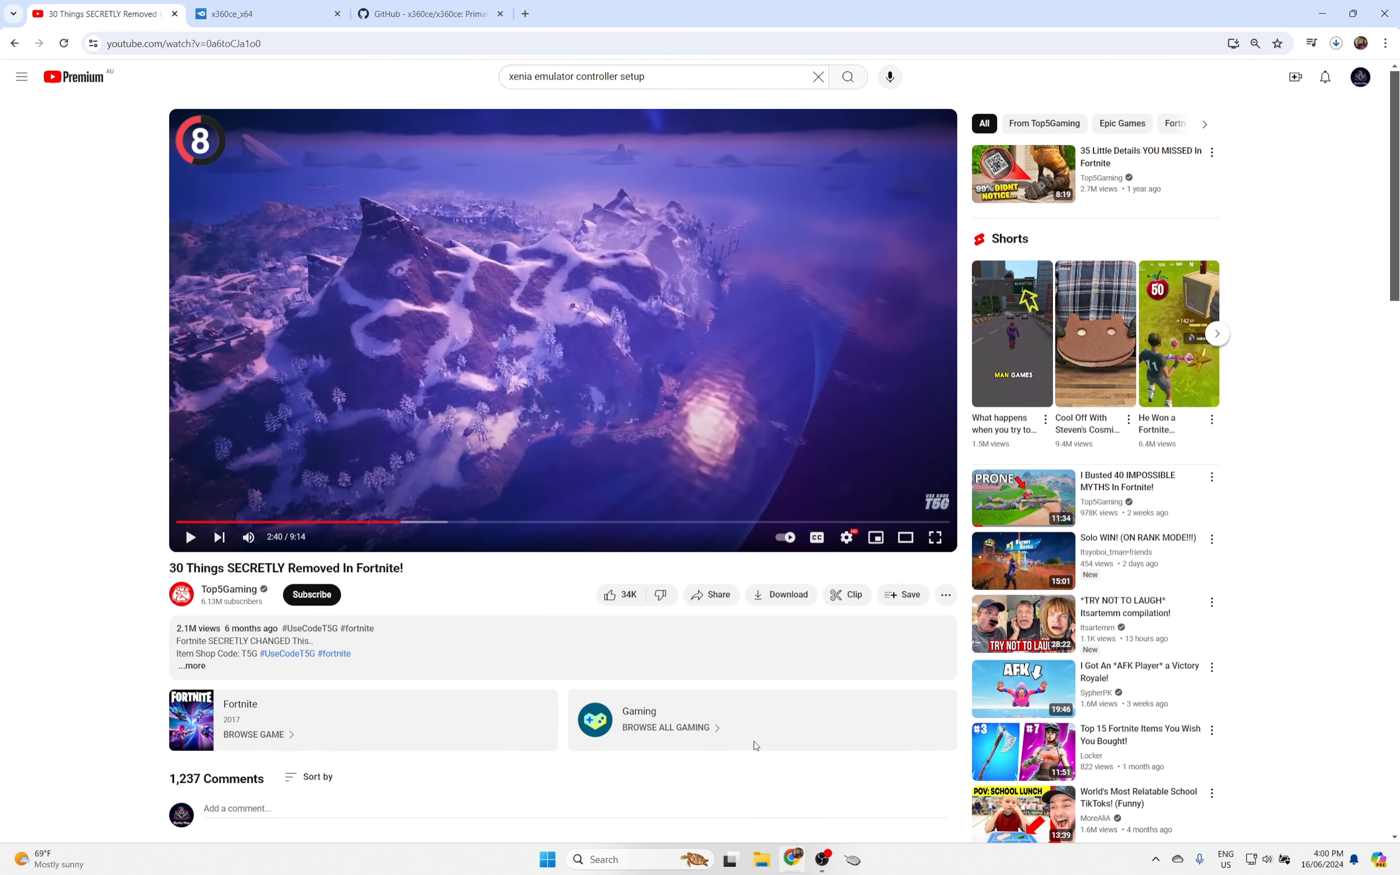
Step: Search Google for 'xenia' and reach the xenia.jp Download result, then minimise Chrome
click(688, 13)
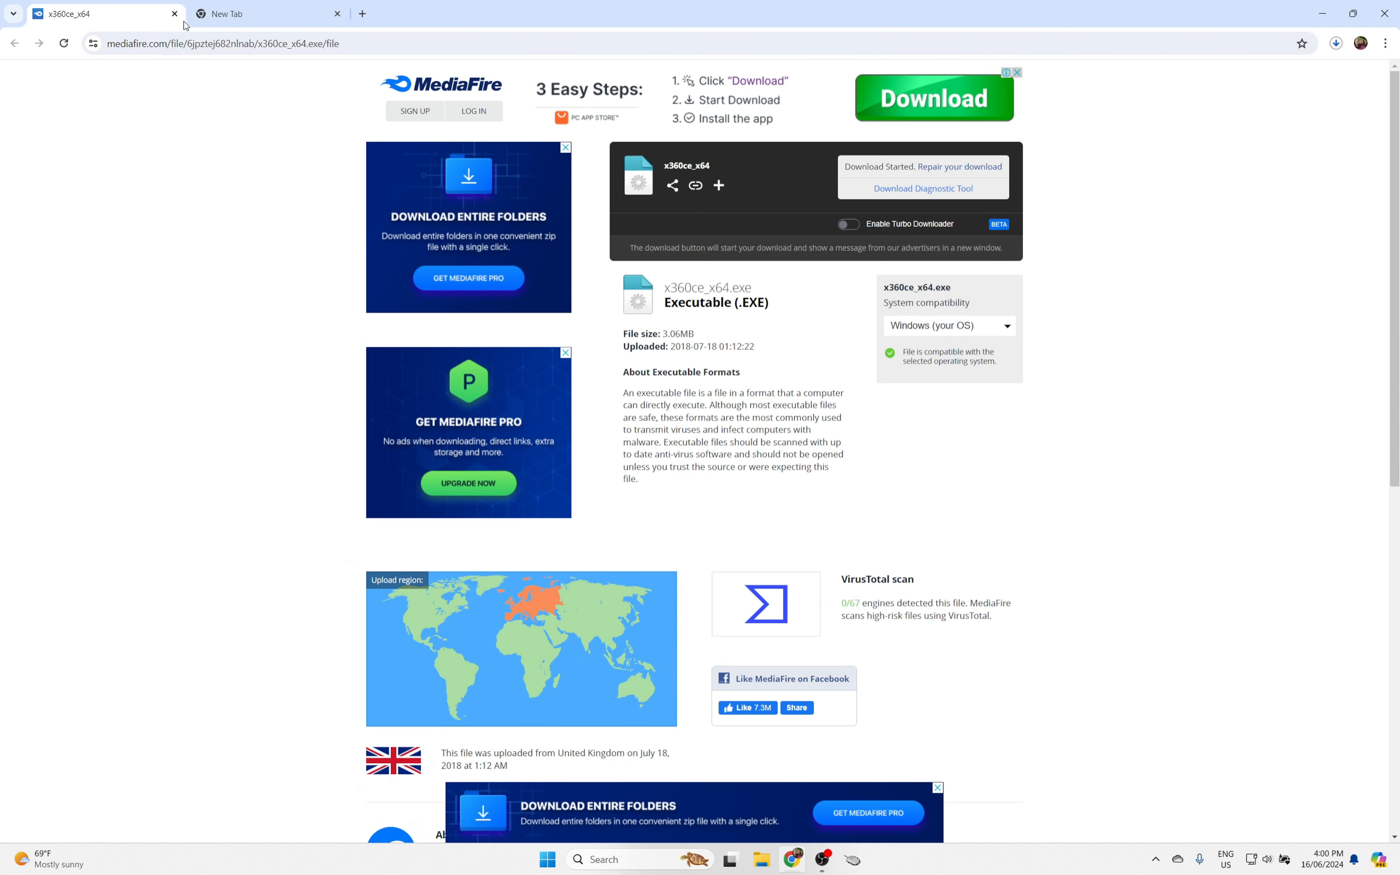
click(221, 43)
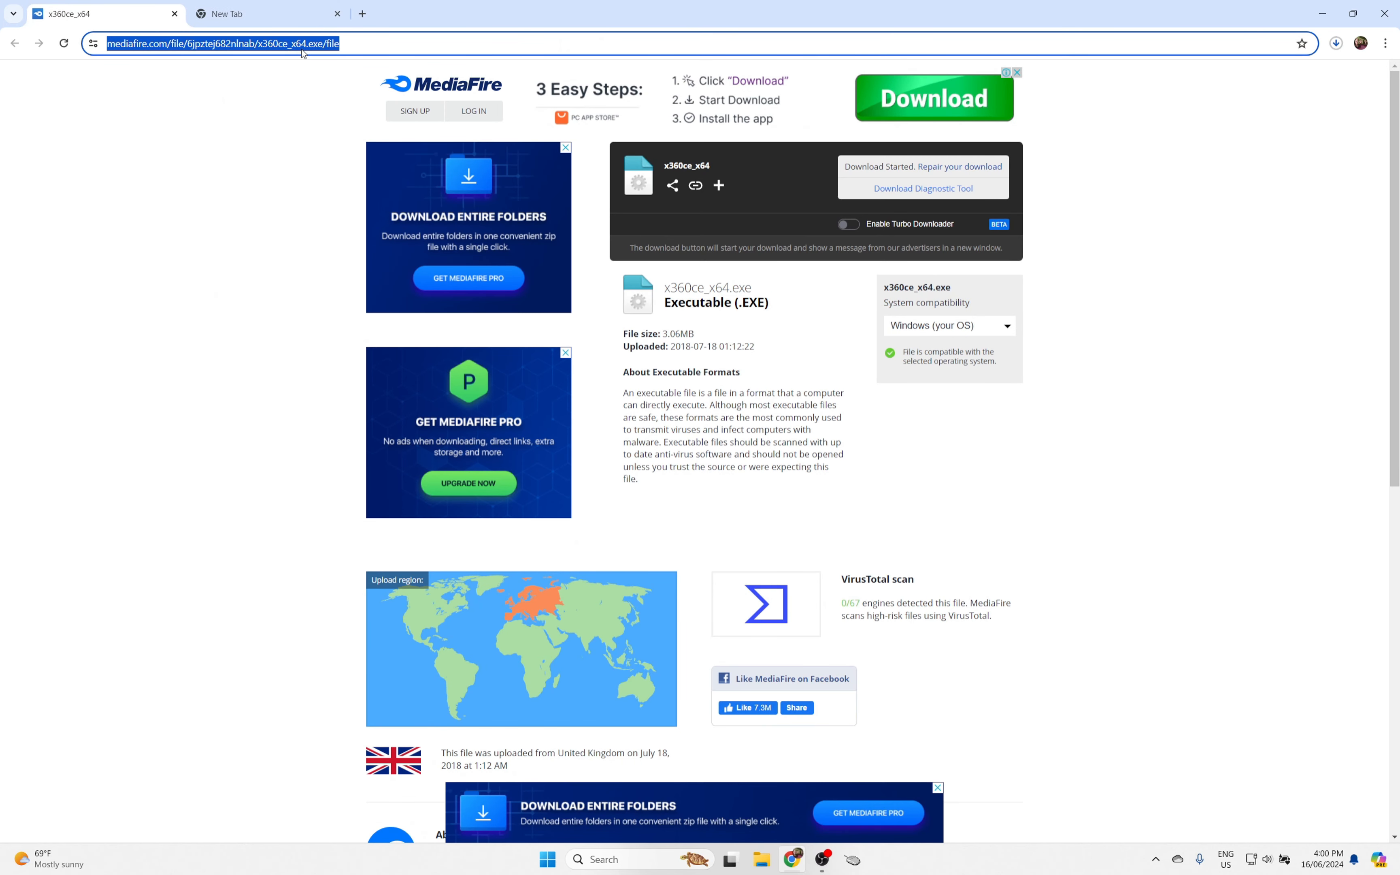
click(268, 14)
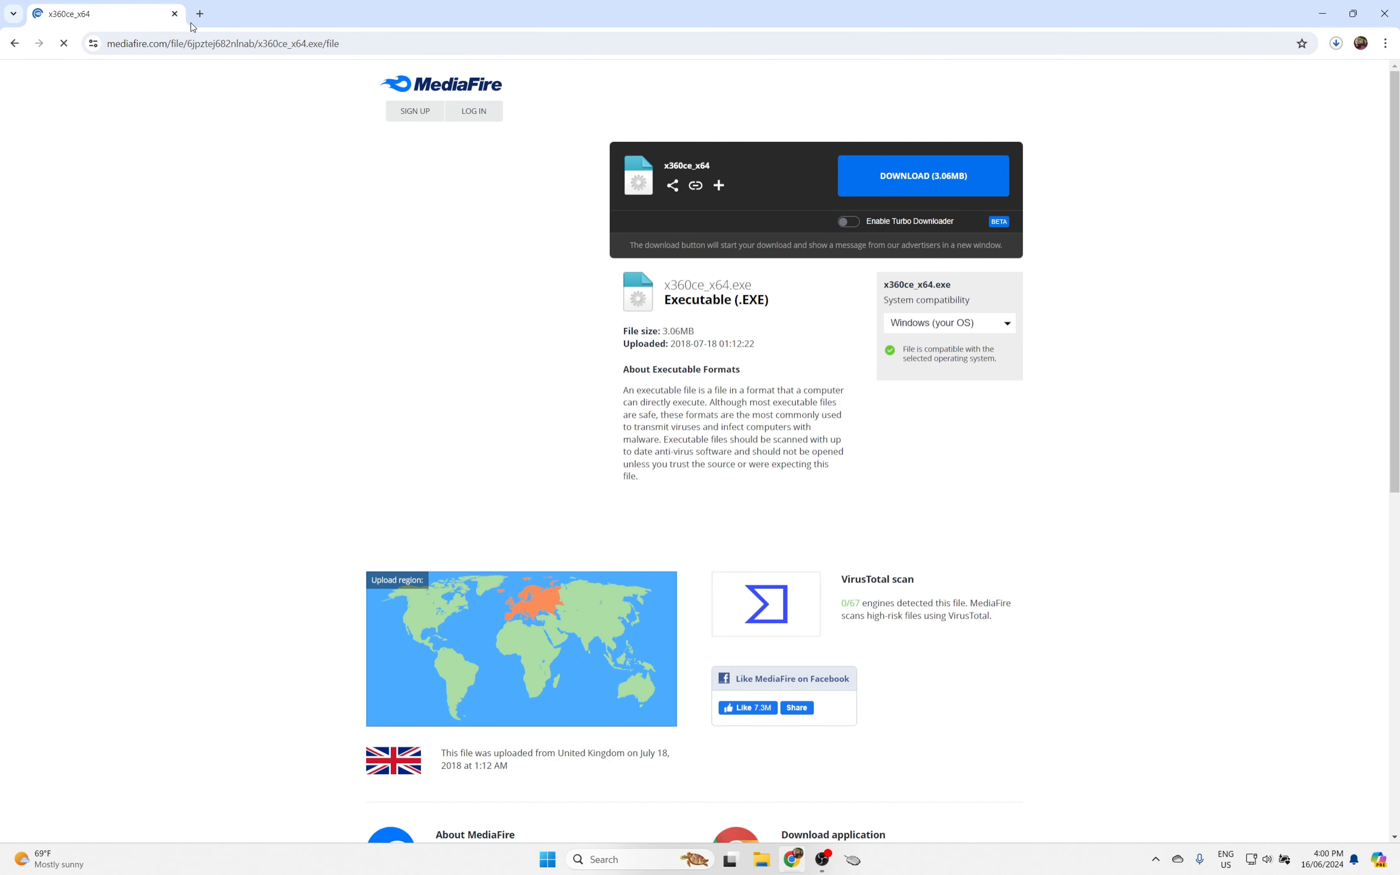
click(199, 14)
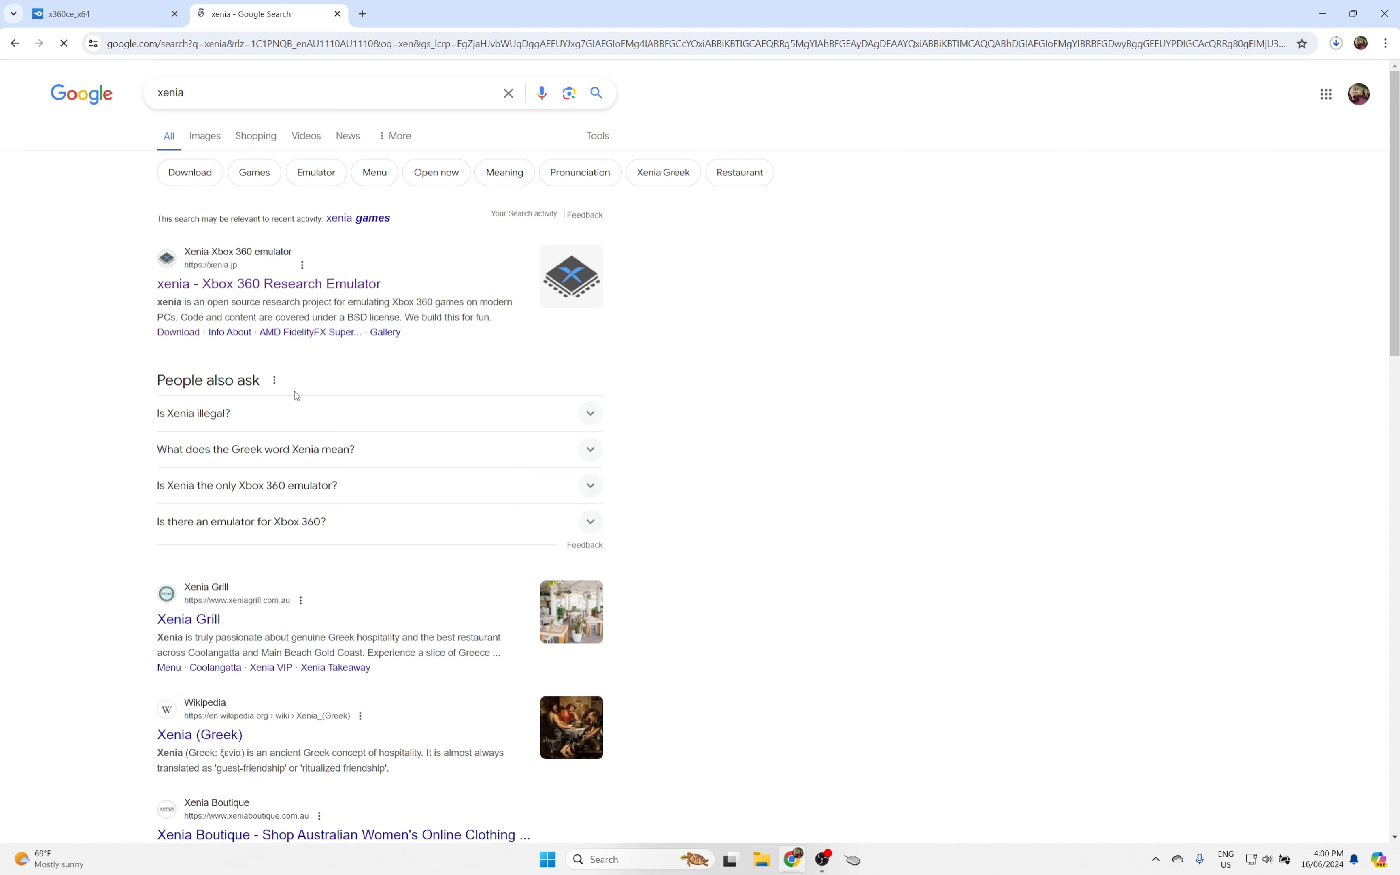
scroll(down, 3)
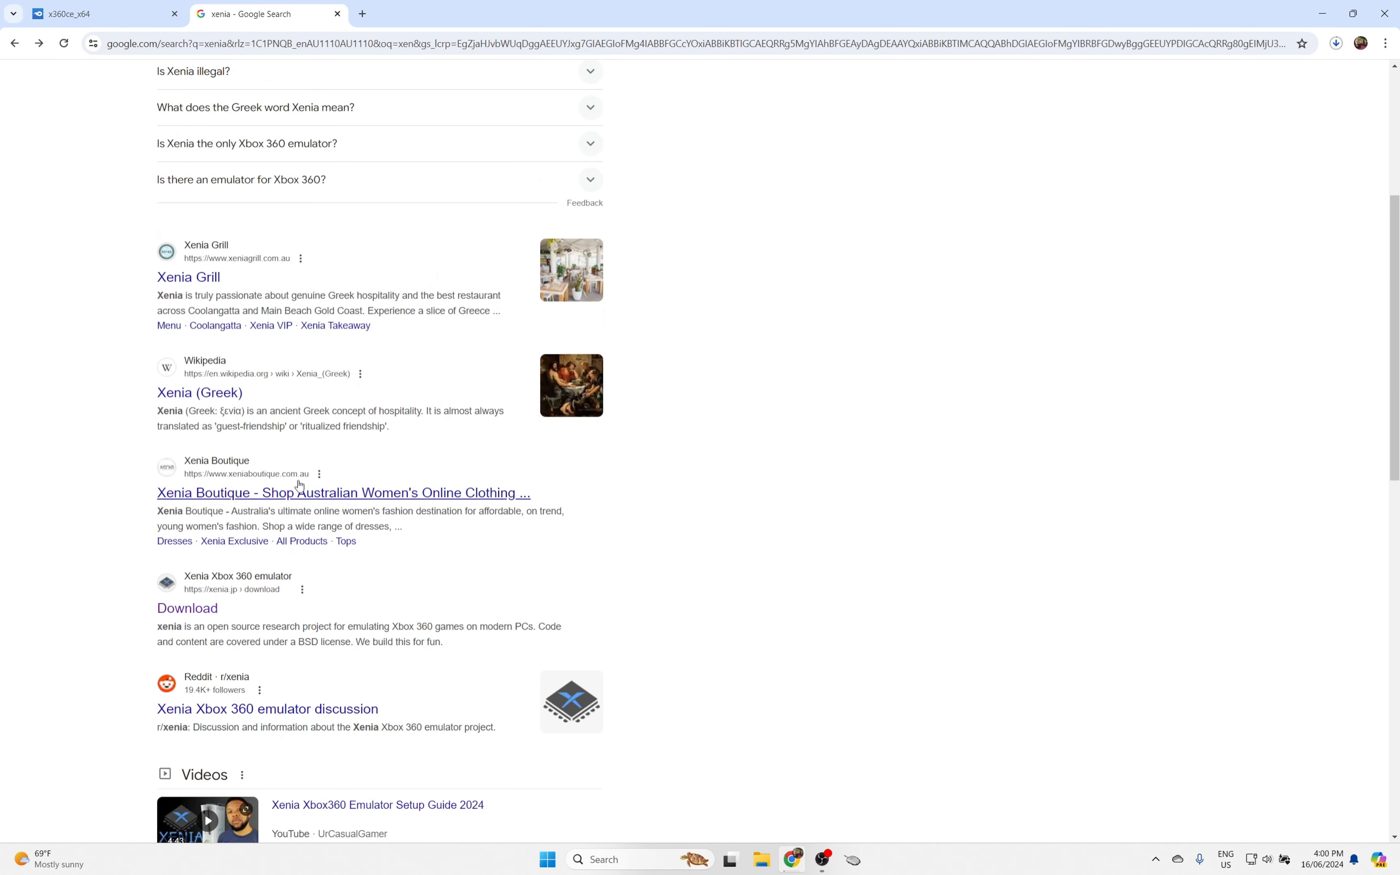
mouse_move(188, 607)
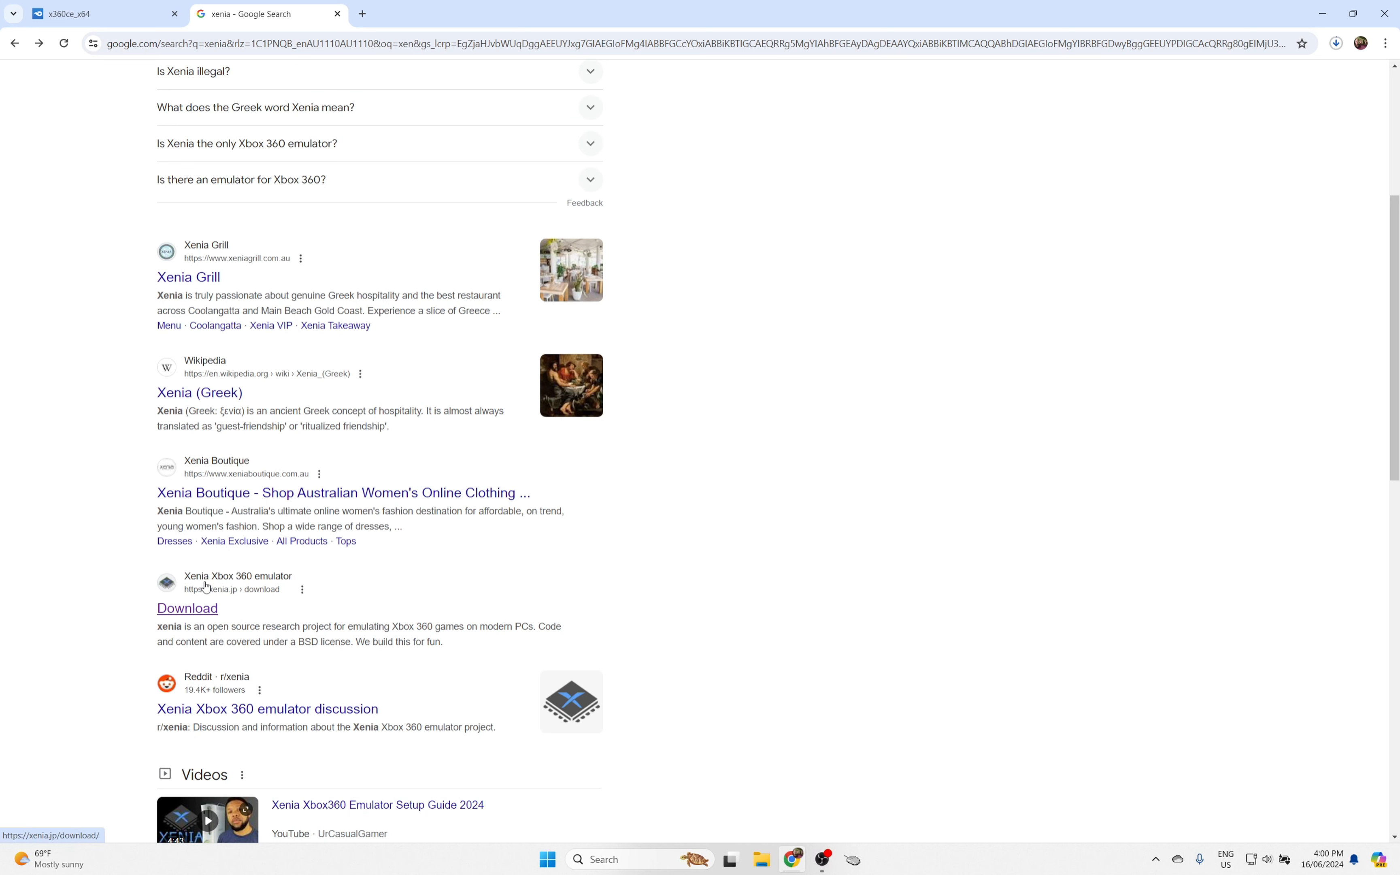
mouse_move(292, 584)
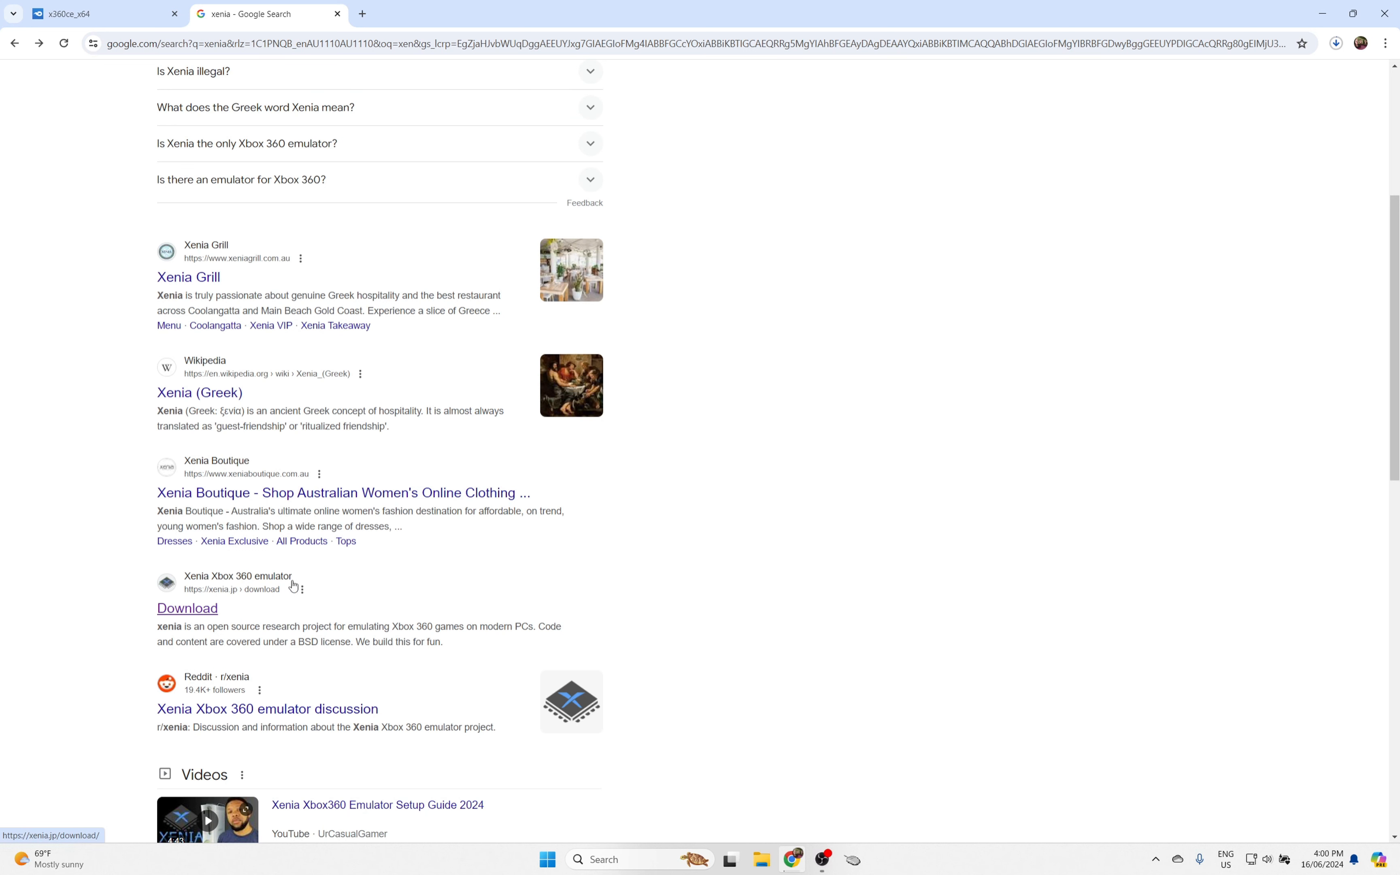
click(186, 607)
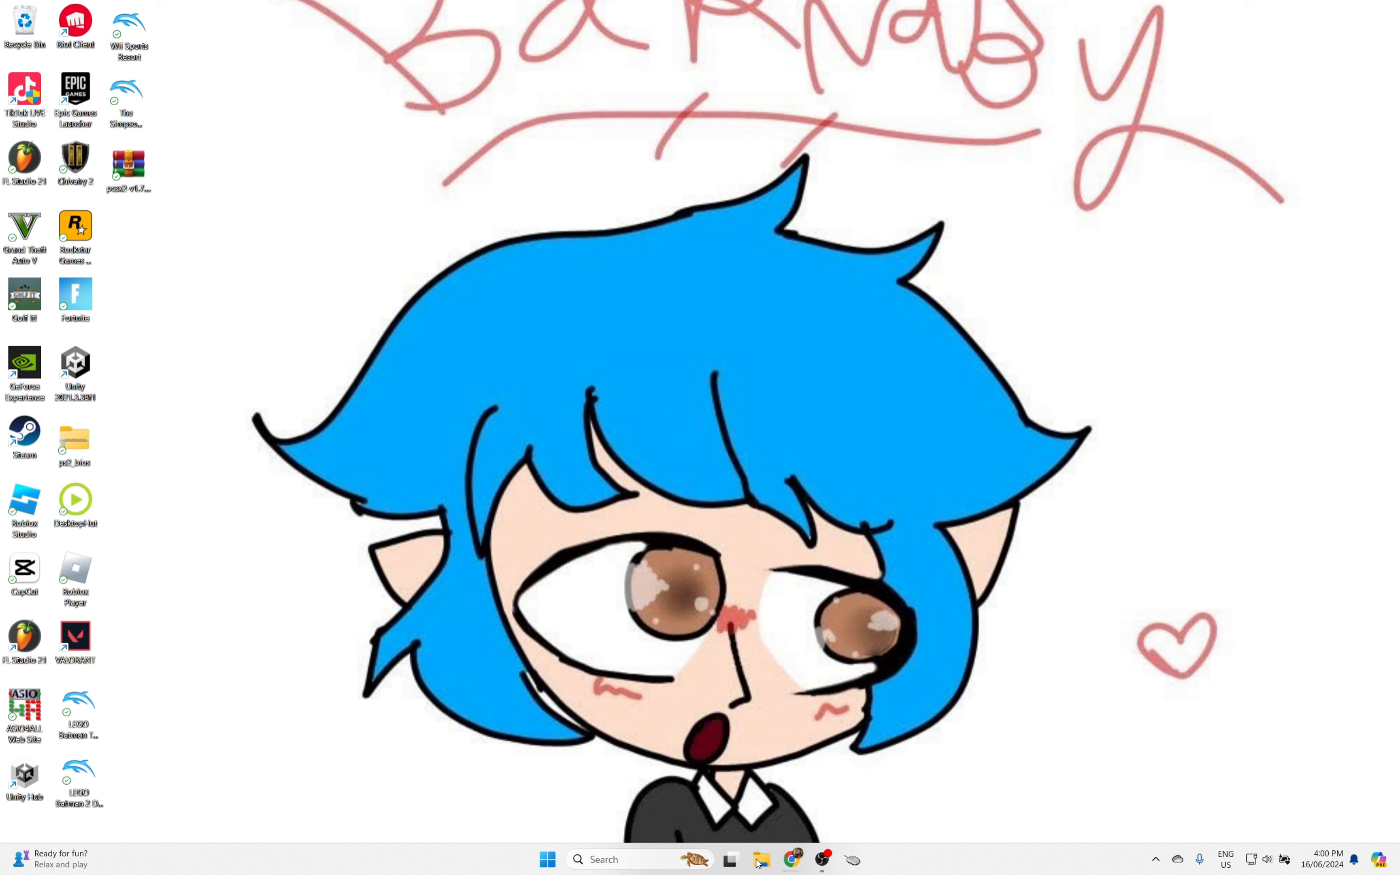
Step: Select the recent Downloads files, leaving out the x360ce zip, for the xenia_master folder
click(759, 858)
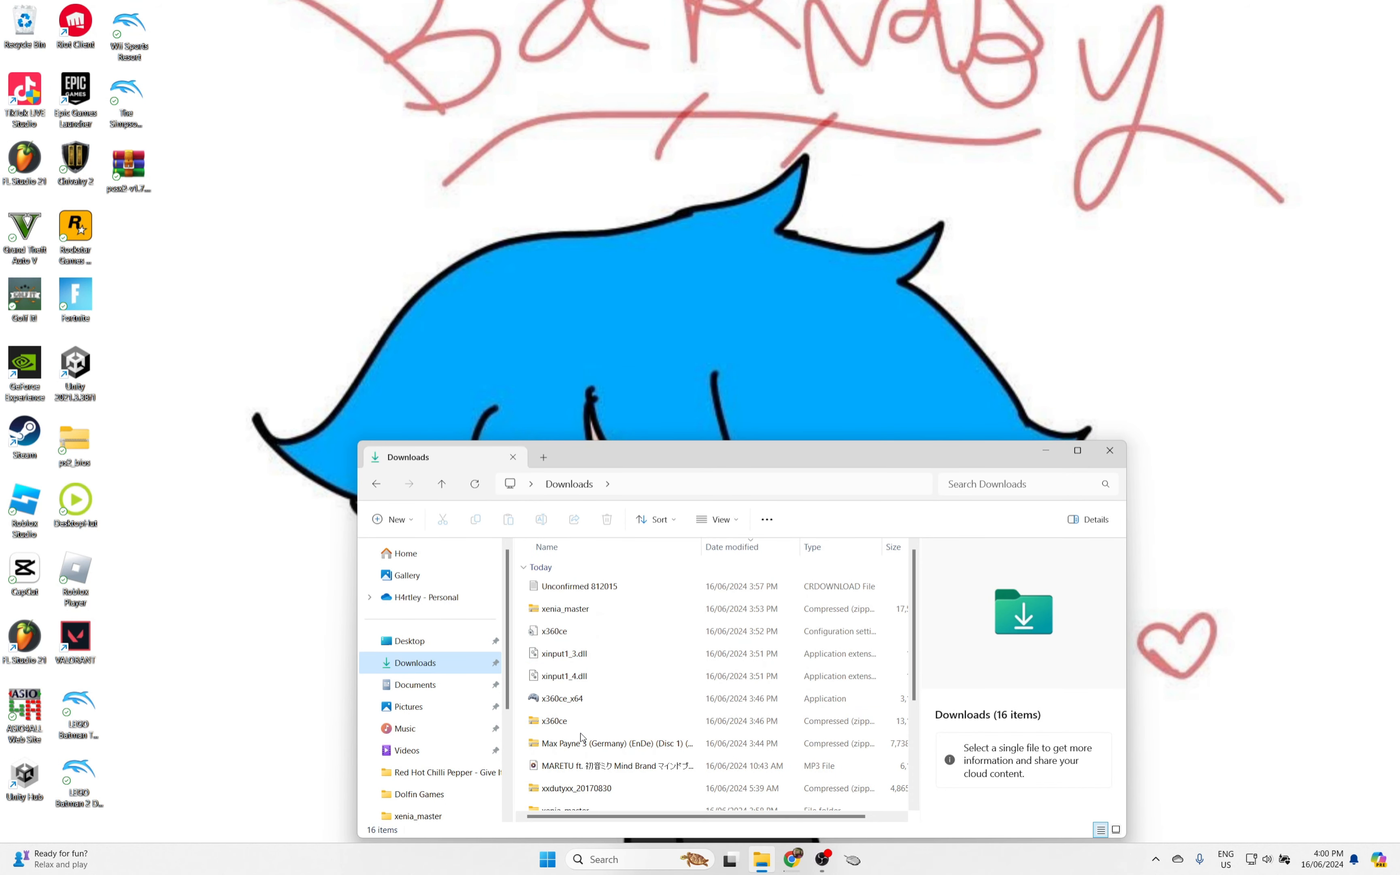
click(564, 609)
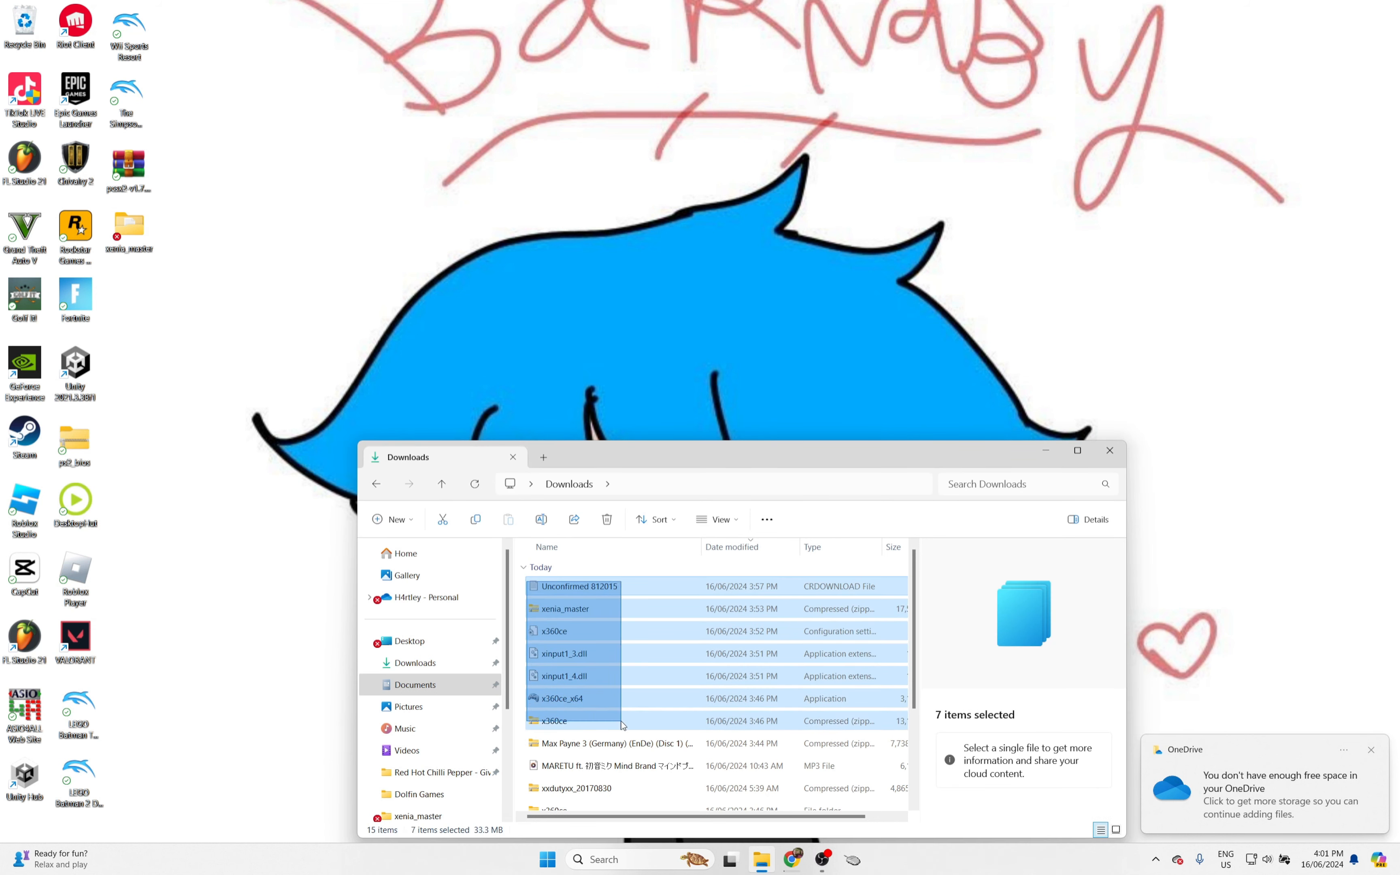
click(554, 720)
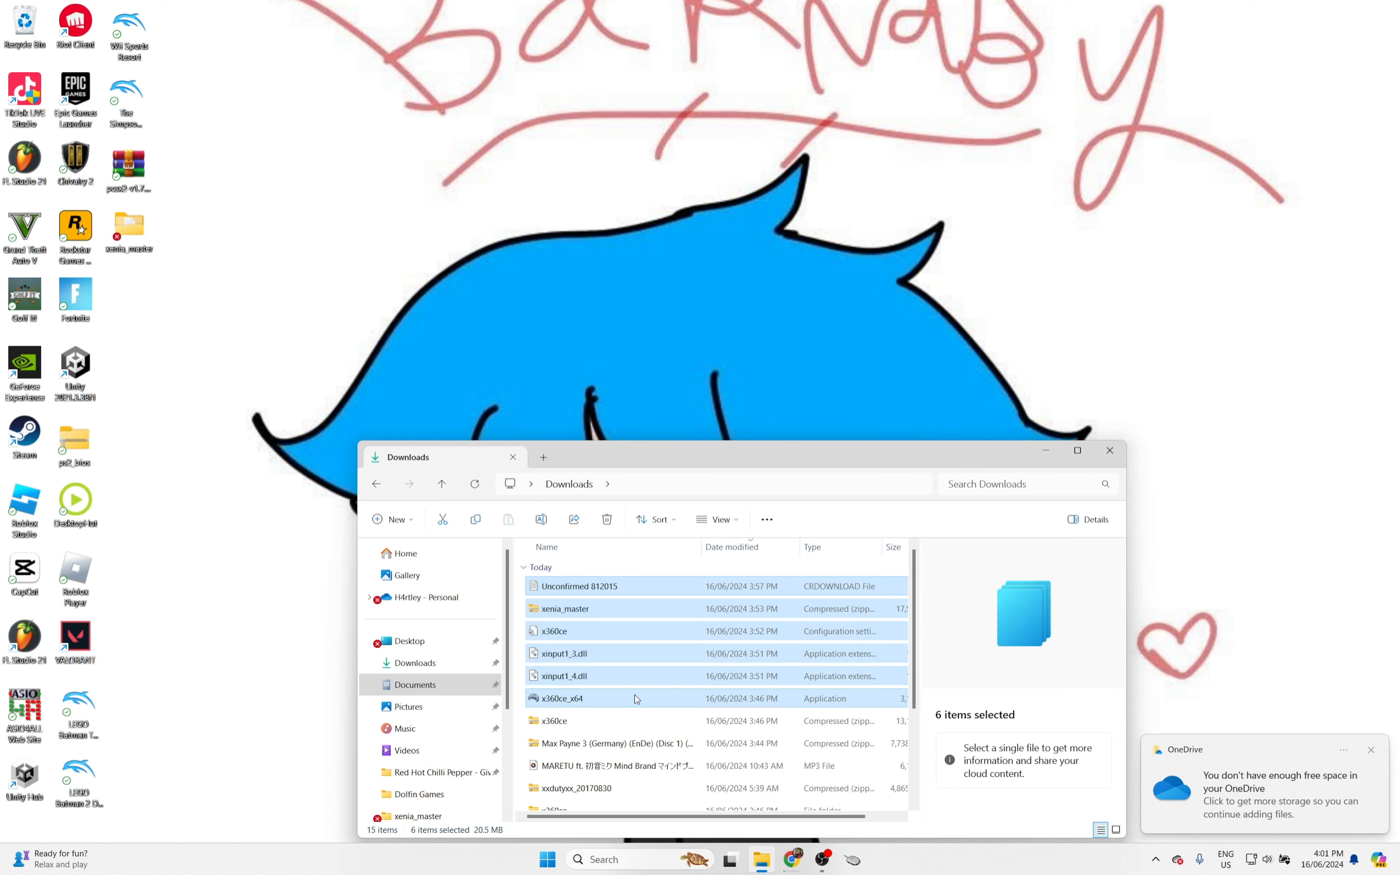
mouse_move(635, 698)
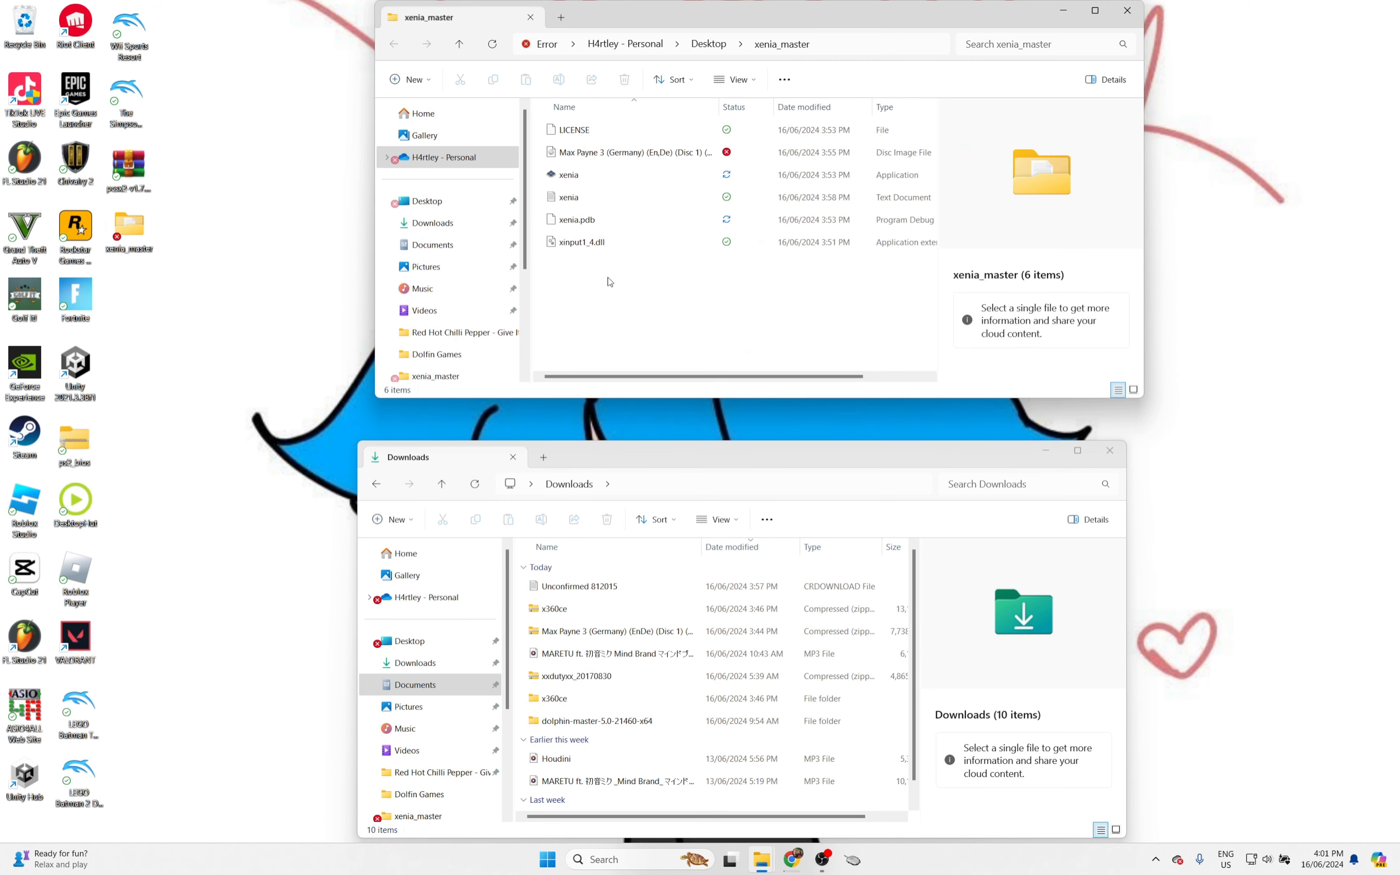
click(630, 153)
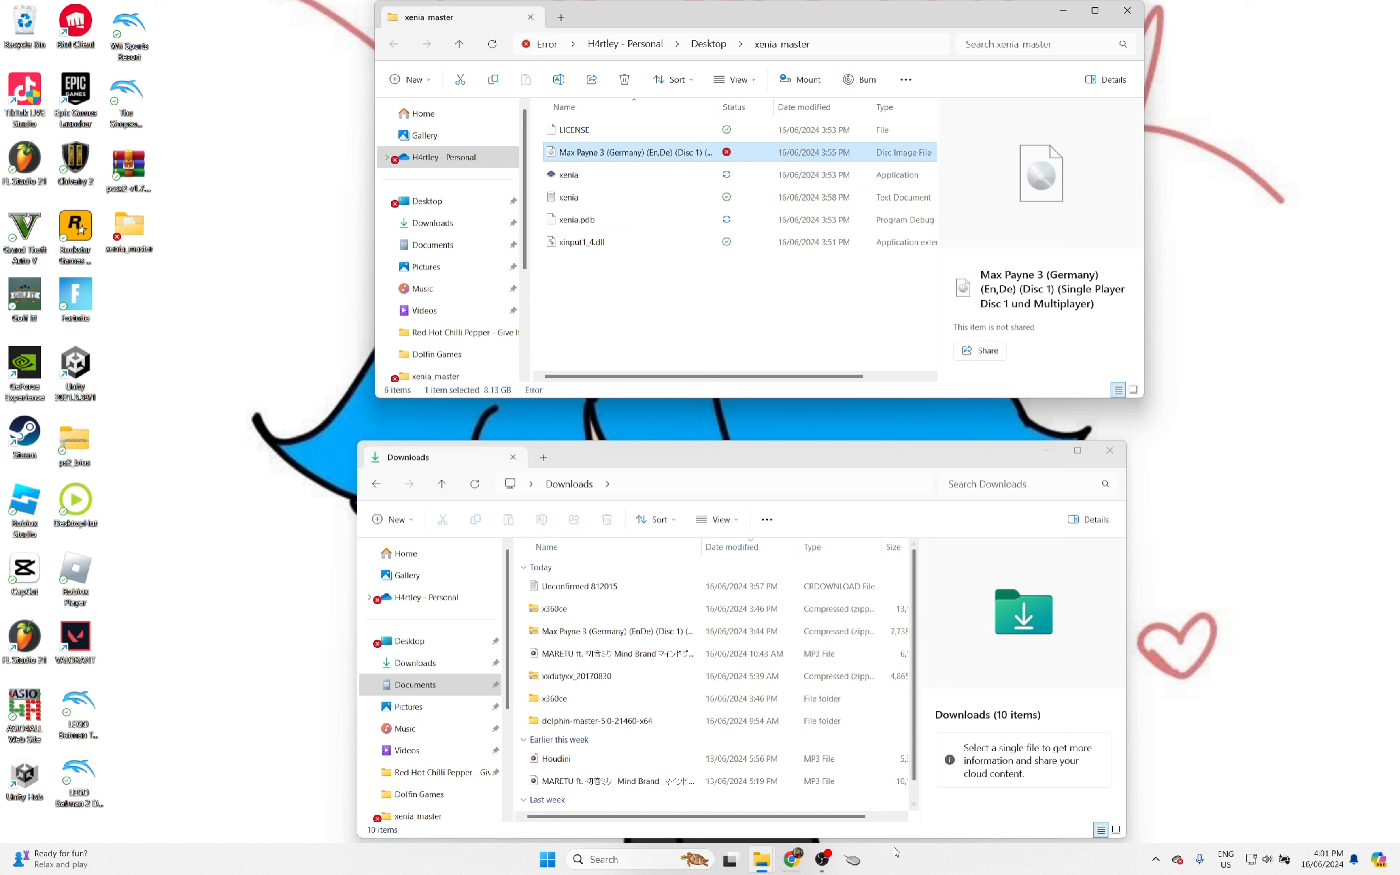
click(614, 246)
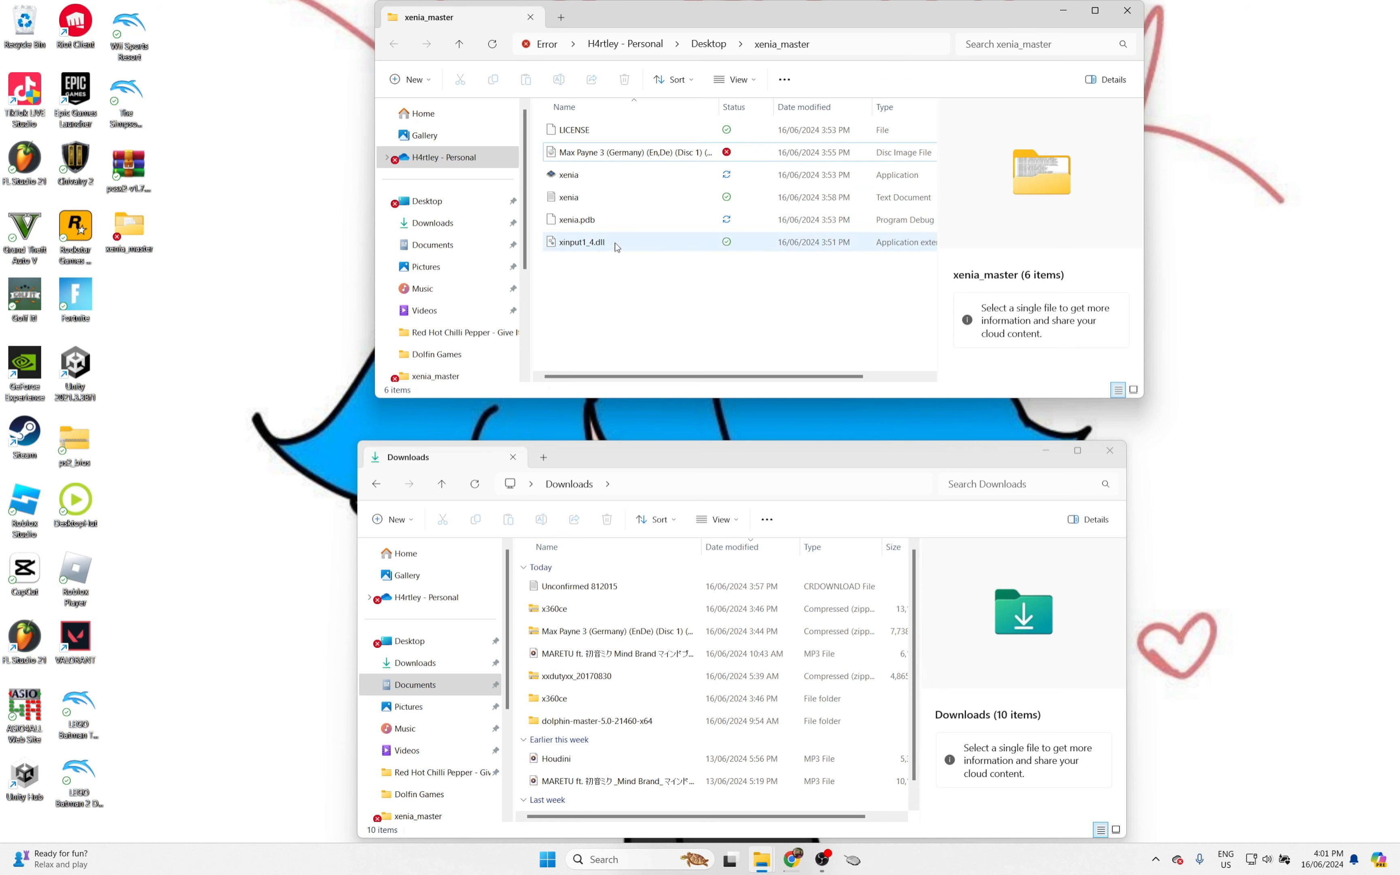
click(568, 174)
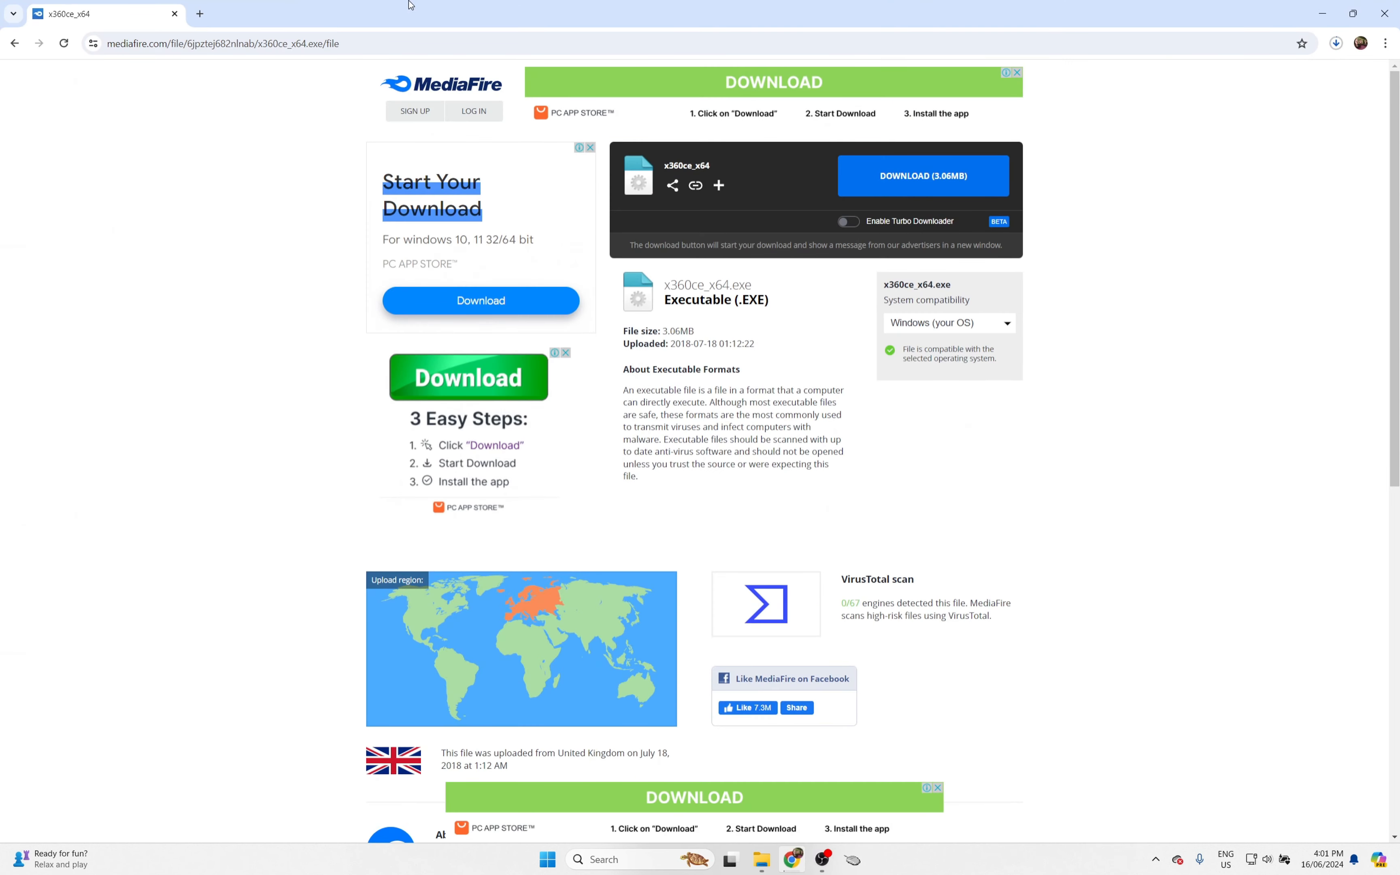
mouse_move(1105, 139)
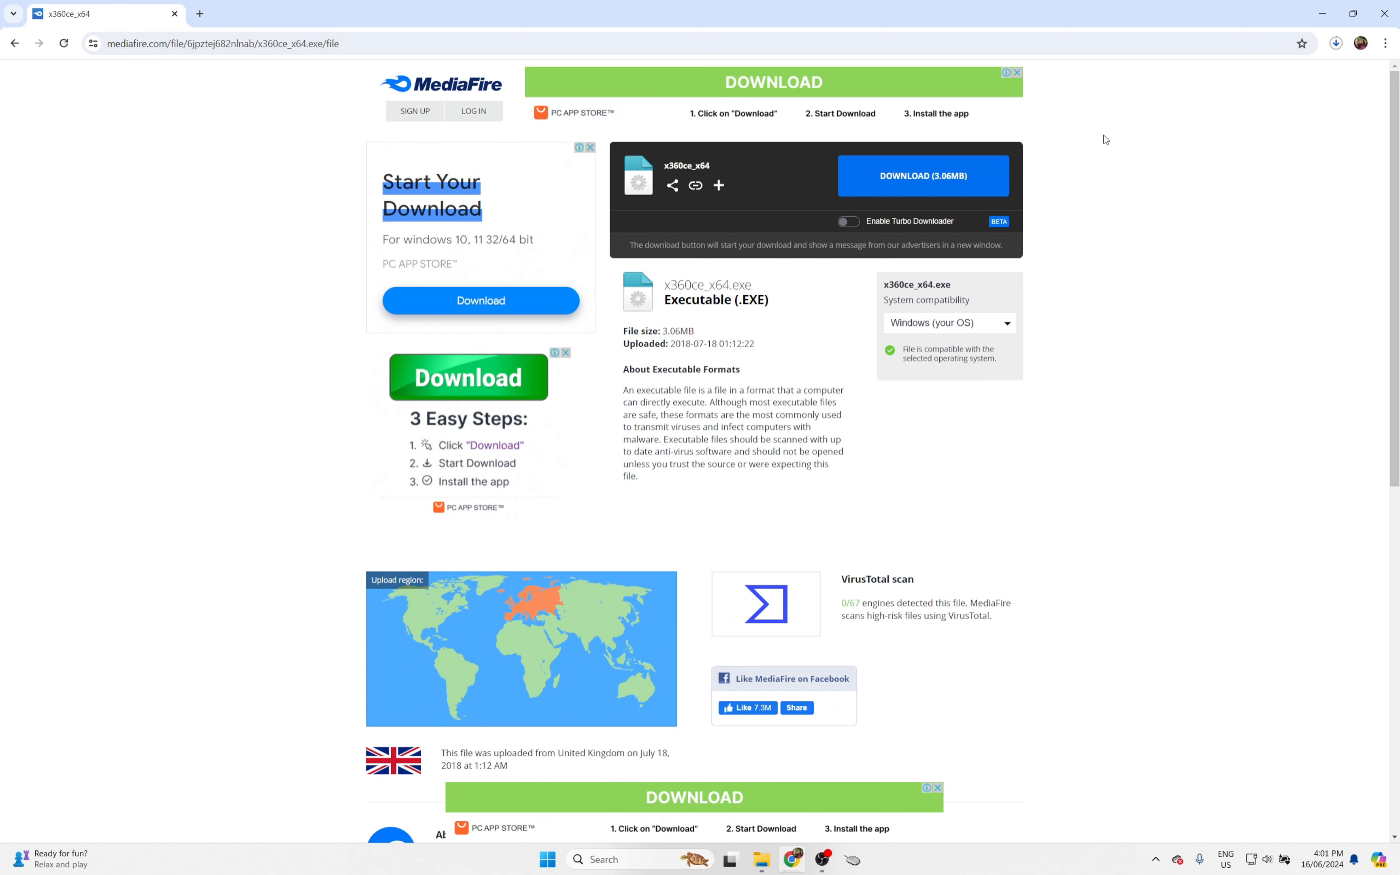
Step: Restore the MediaFire x360ce_x64 tab from the Chrome taskbar icon
click(922, 174)
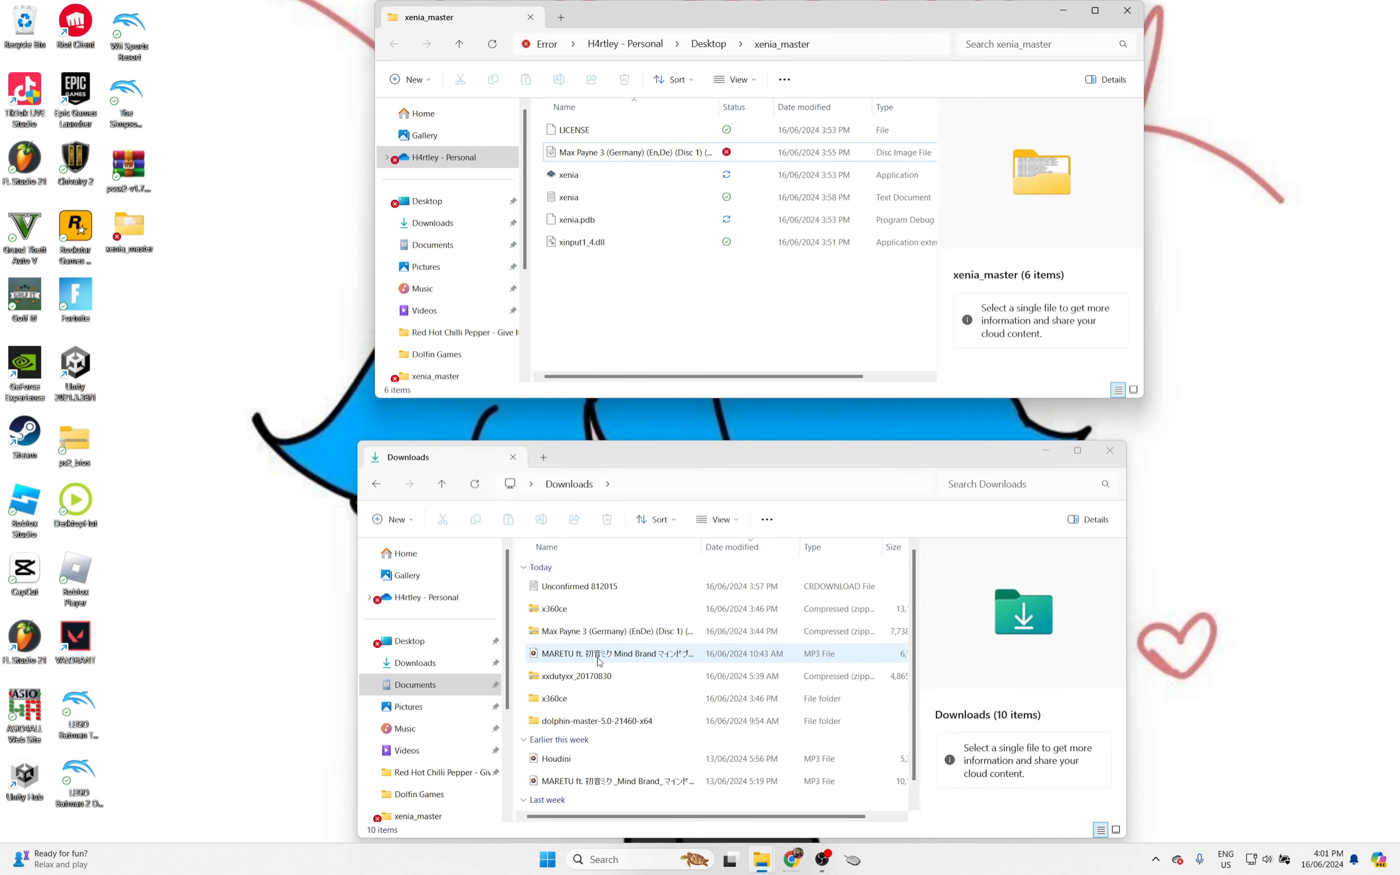
Step: Run the x360ce_x64 application from the Downloads window
click(579, 241)
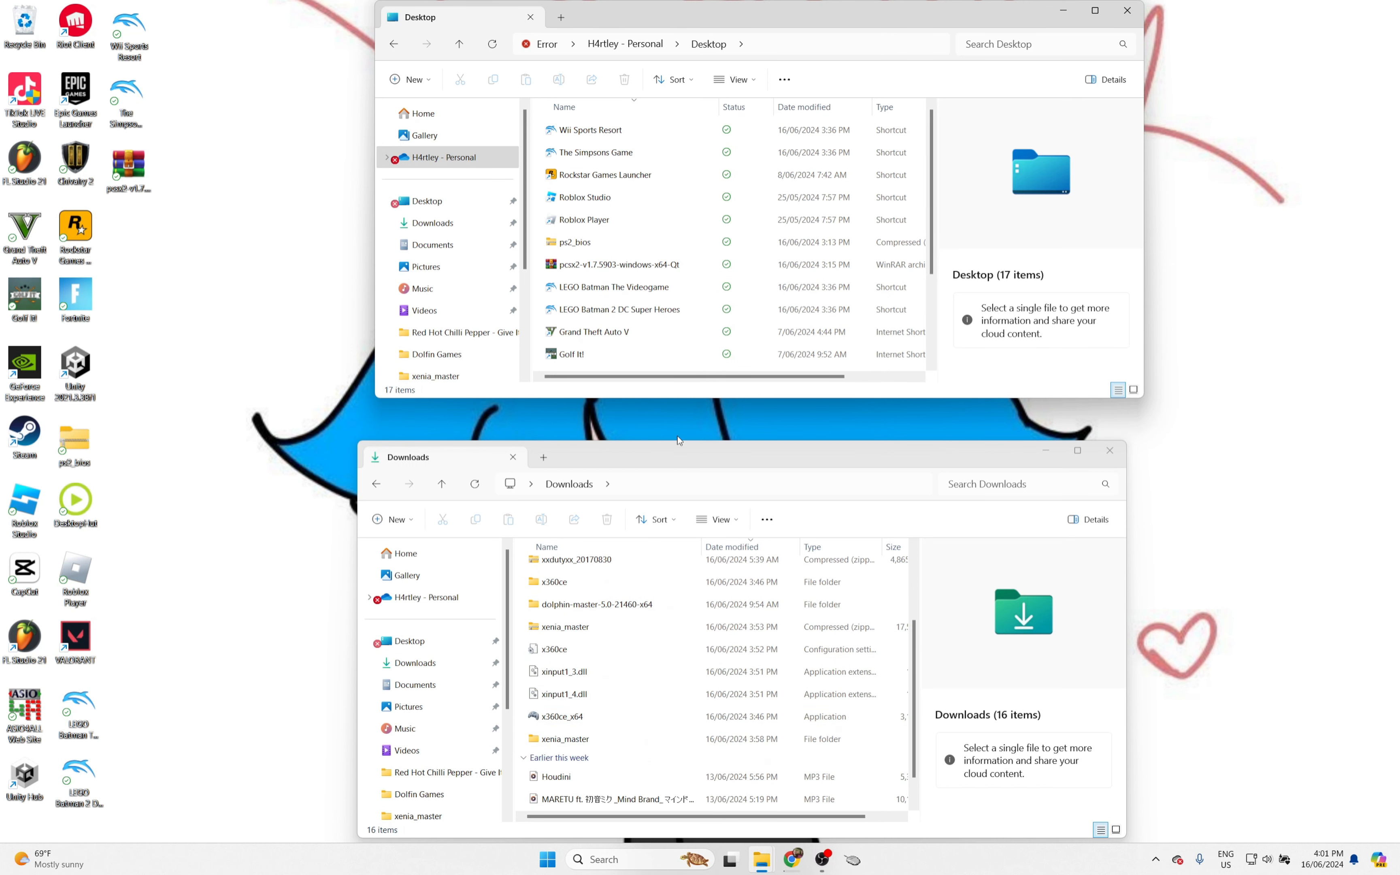
click(433, 243)
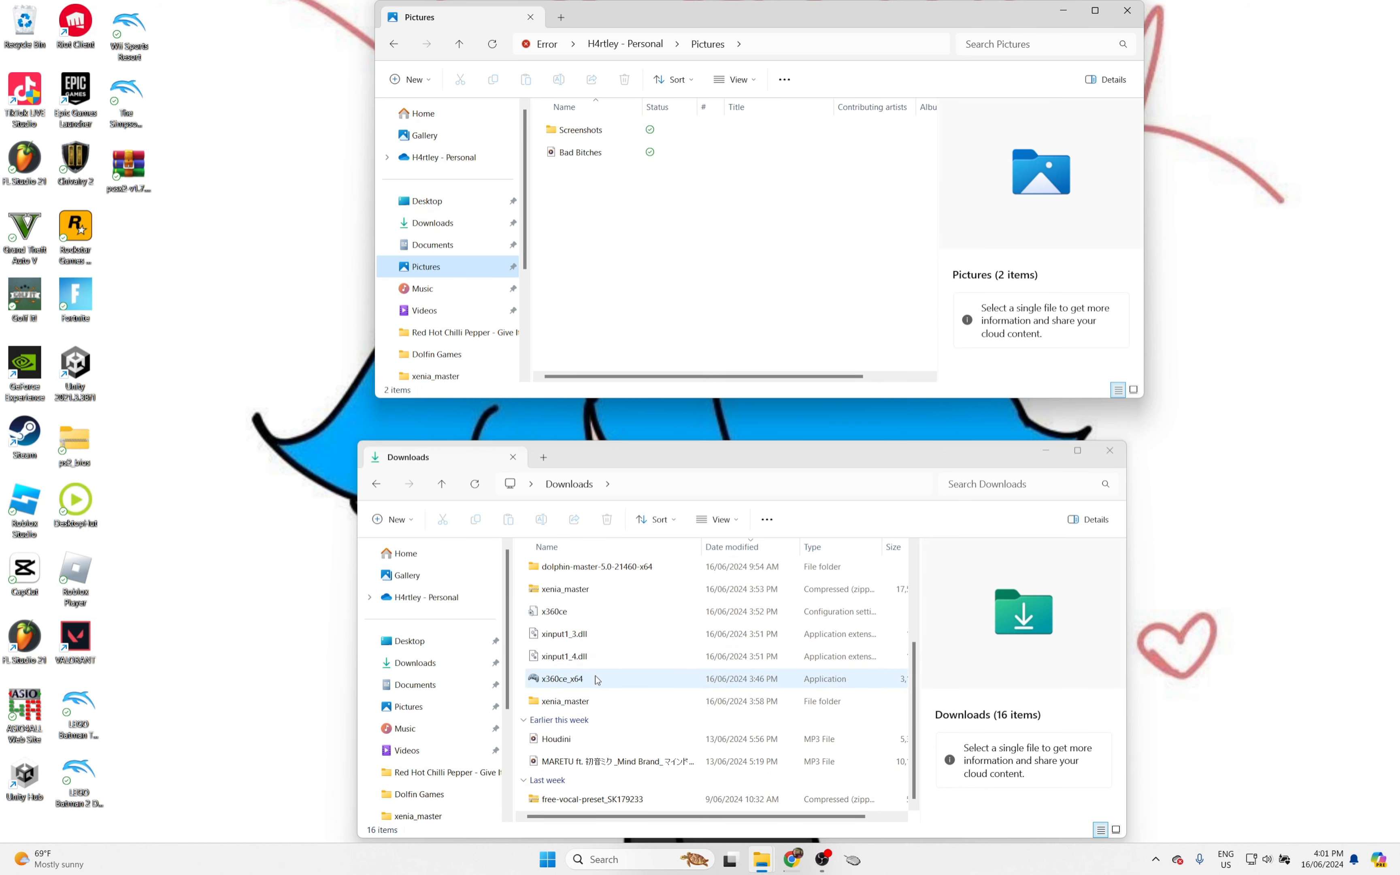
double_click(558, 678)
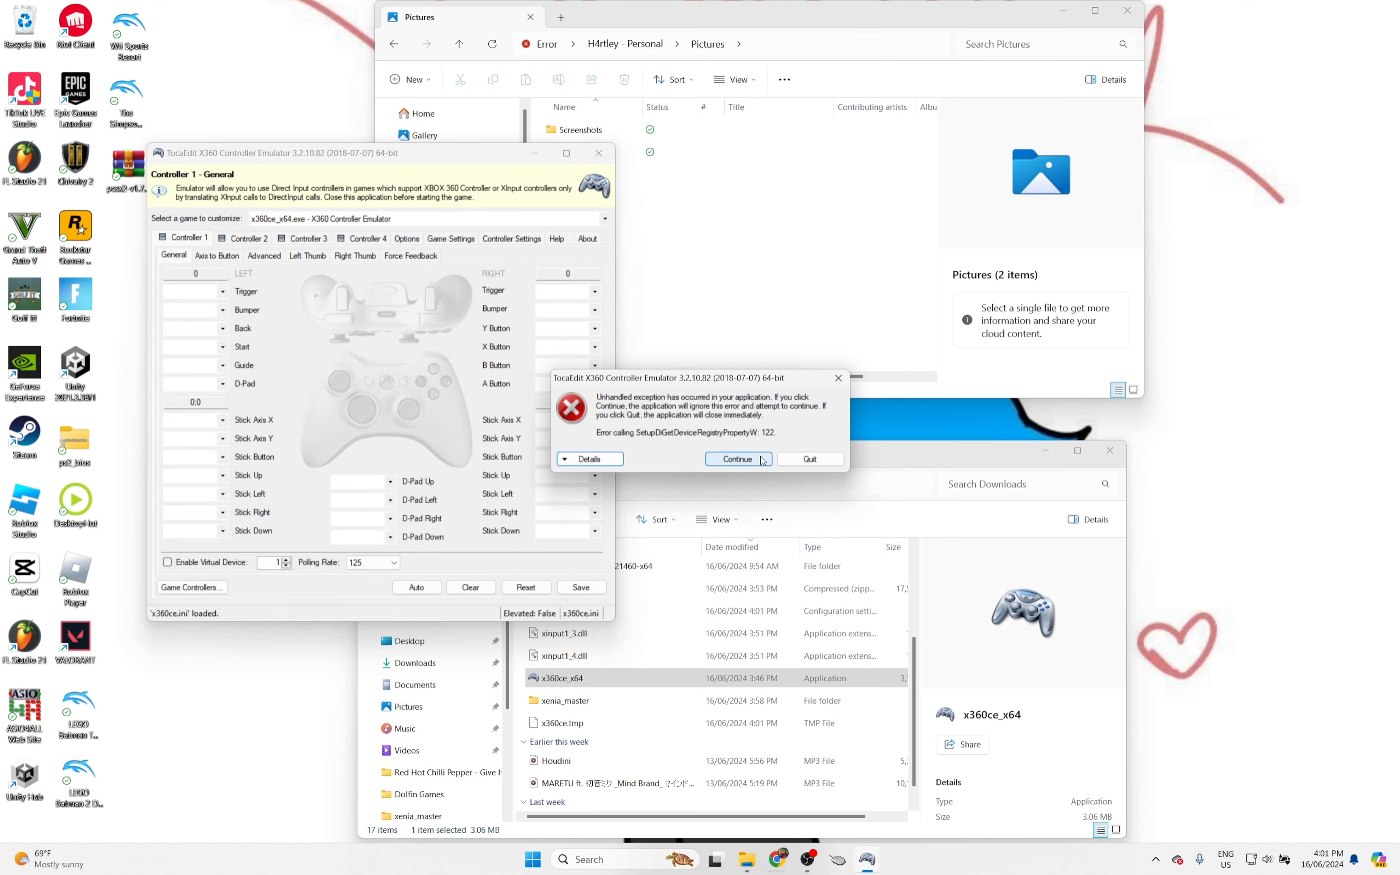
Step: Continue past the x360ce error, relaunch it, auto-map the controller and check Game Controllers
click(809, 459)
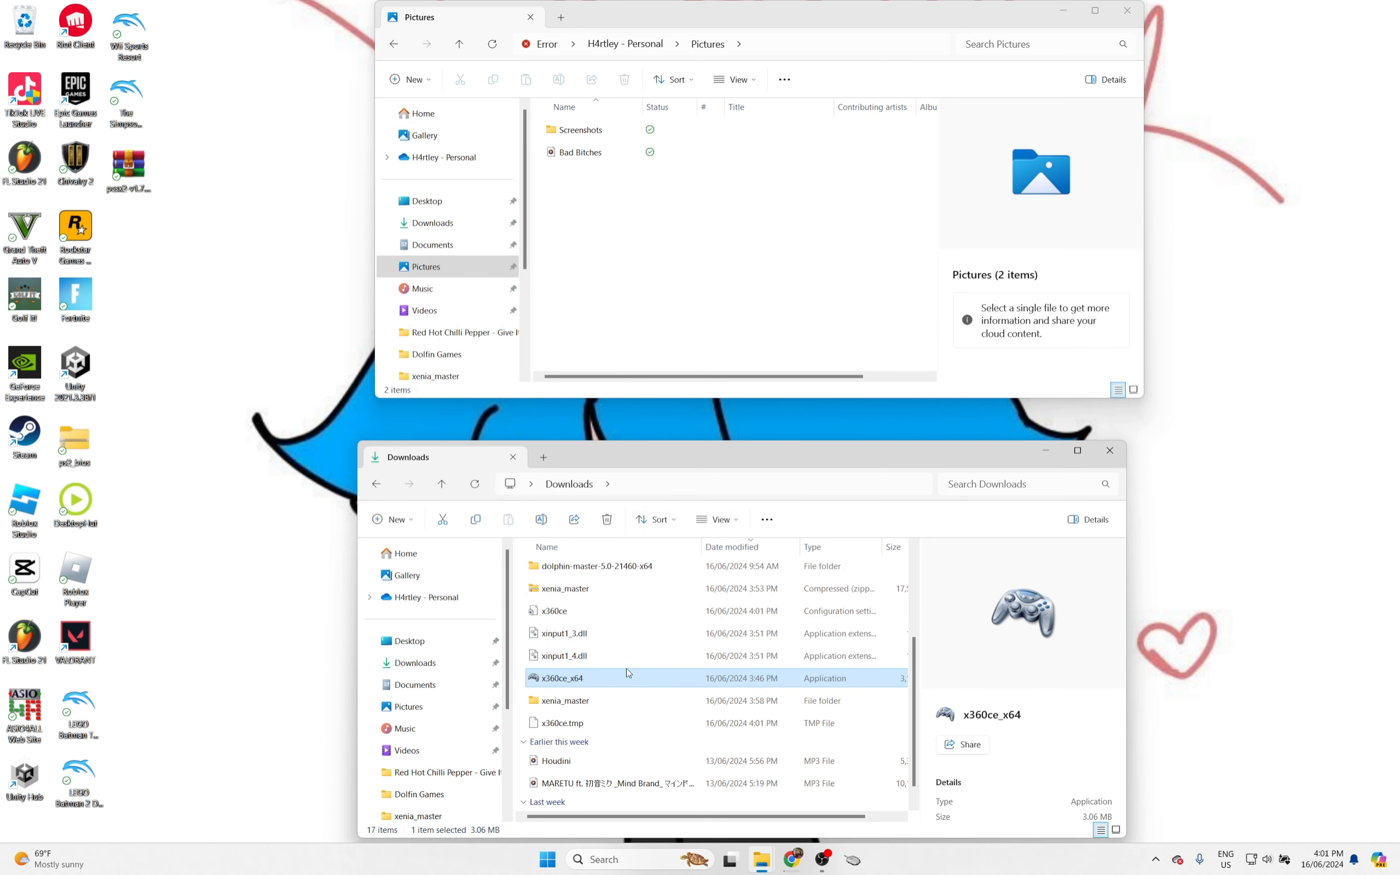
double_click(561, 677)
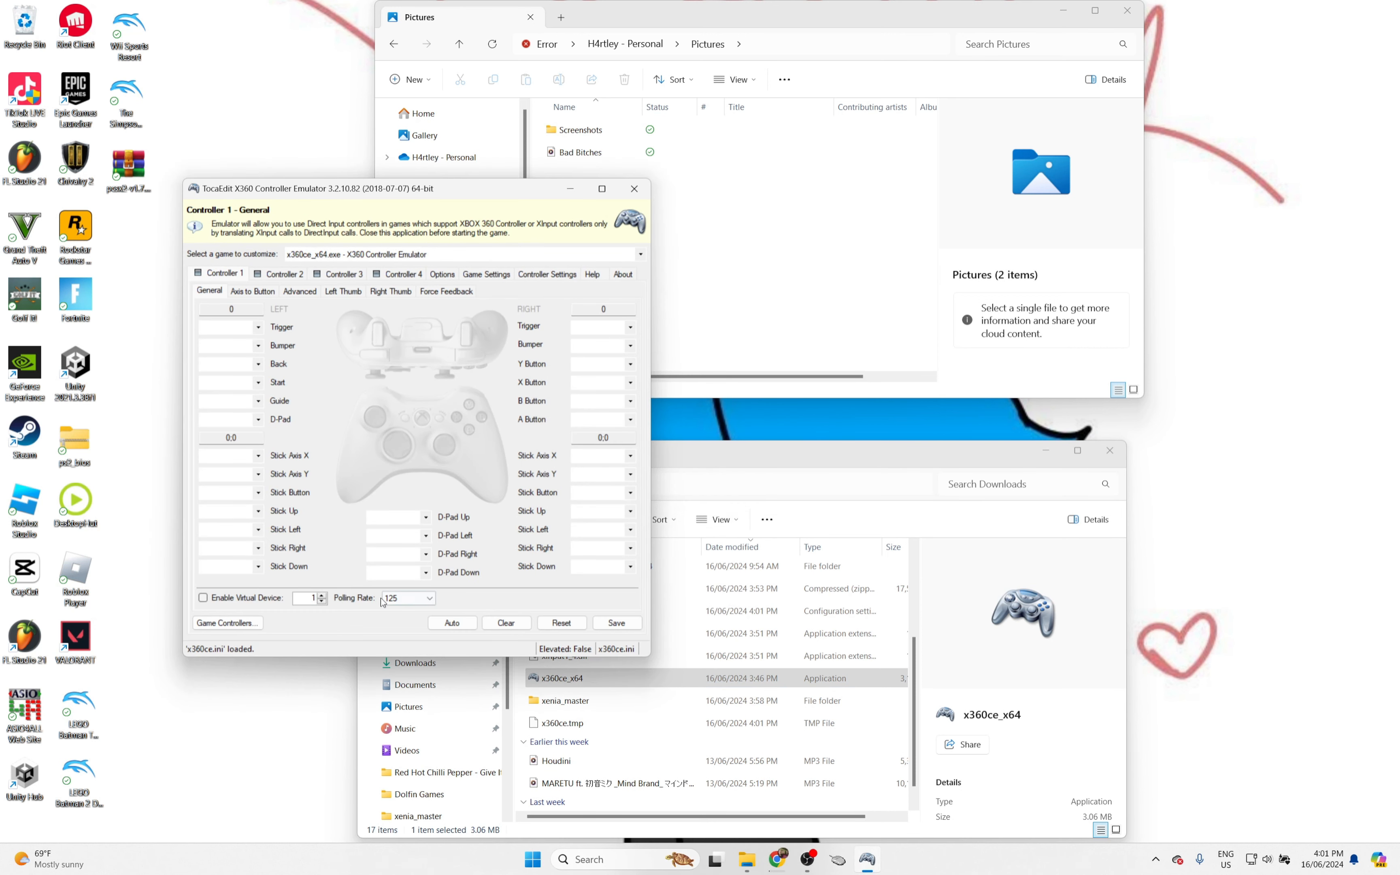
click(451, 622)
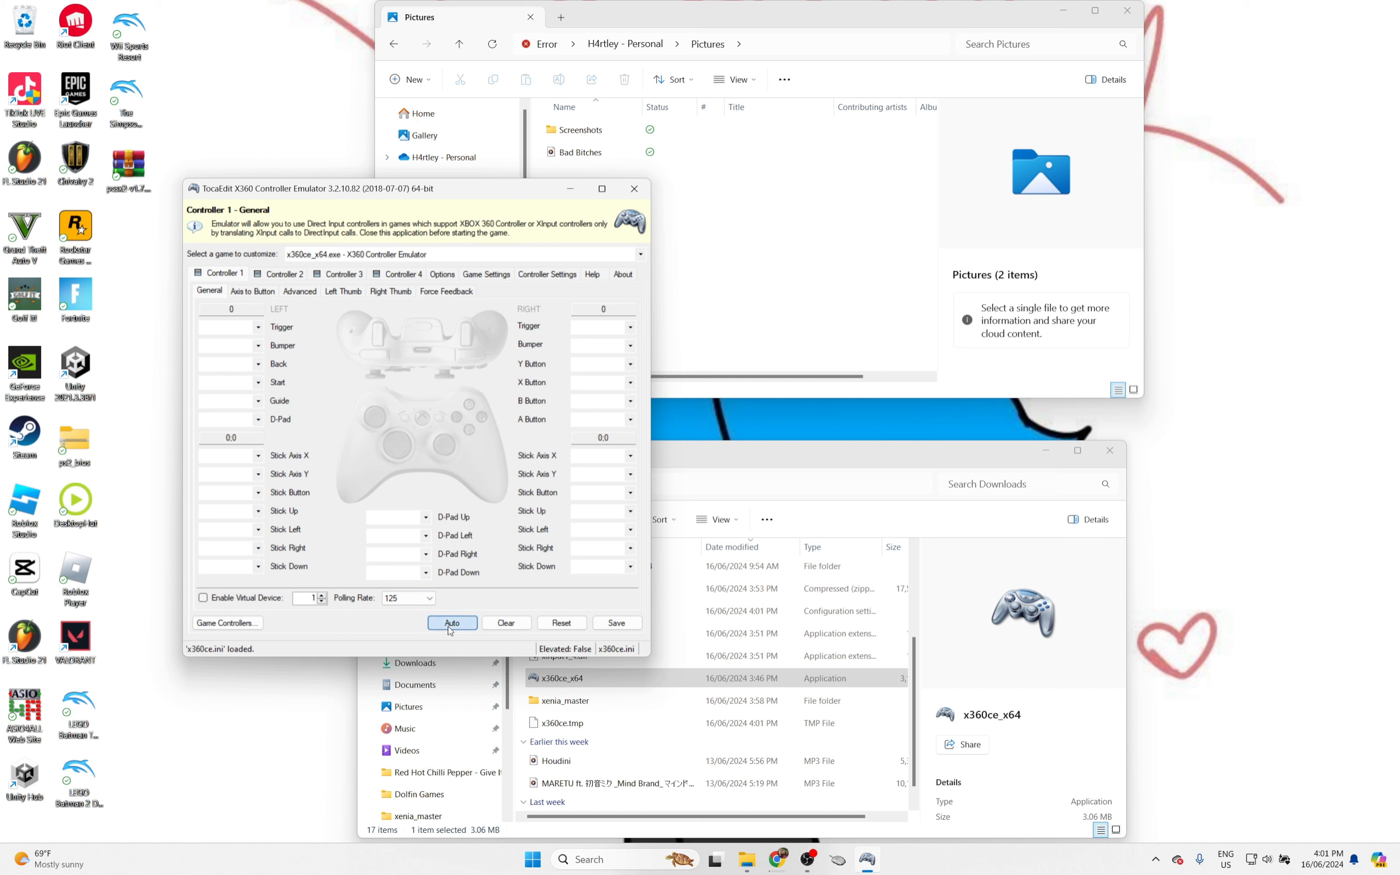
mouse_move(227, 623)
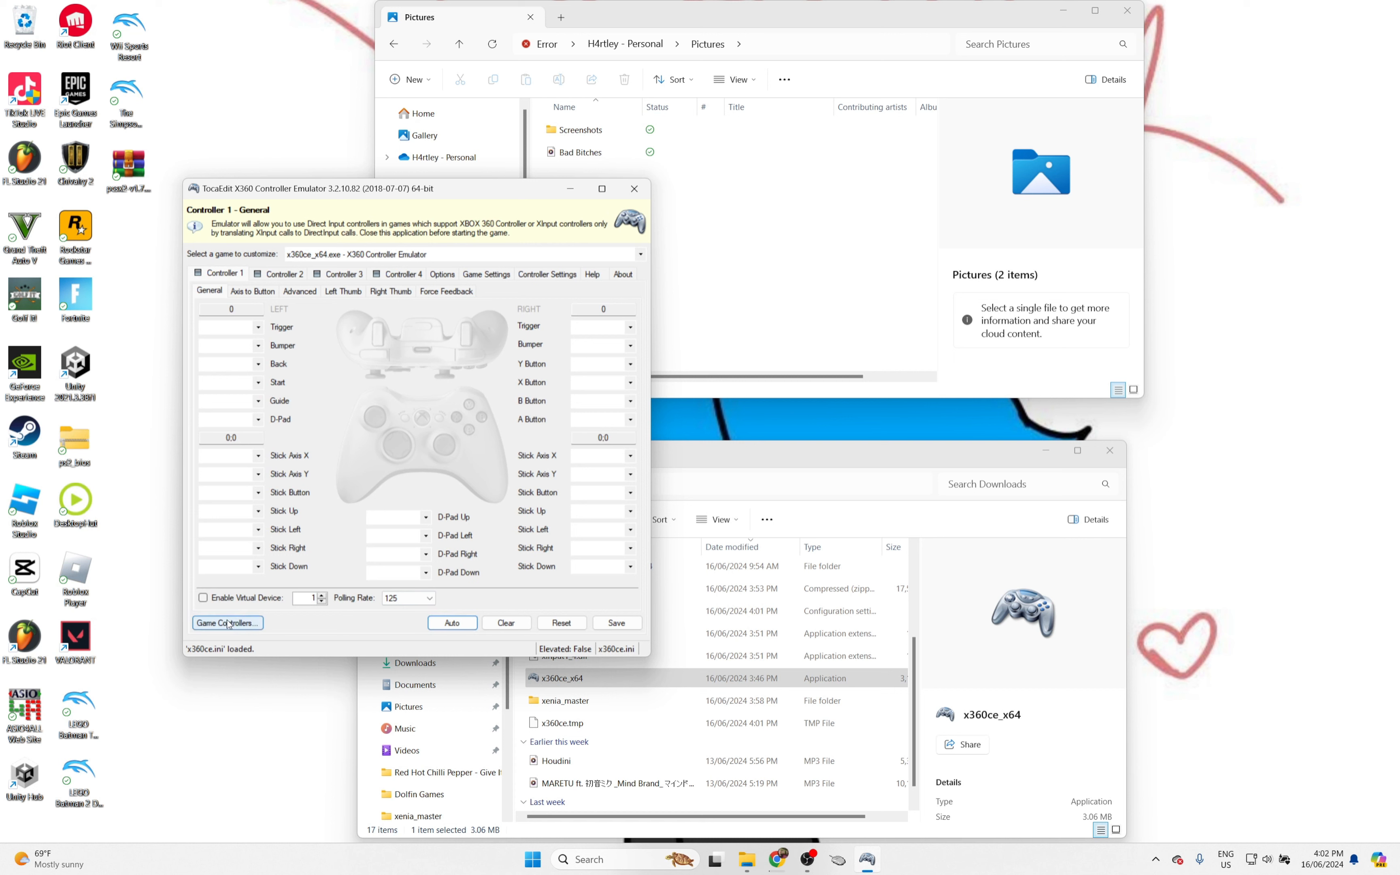
click(226, 623)
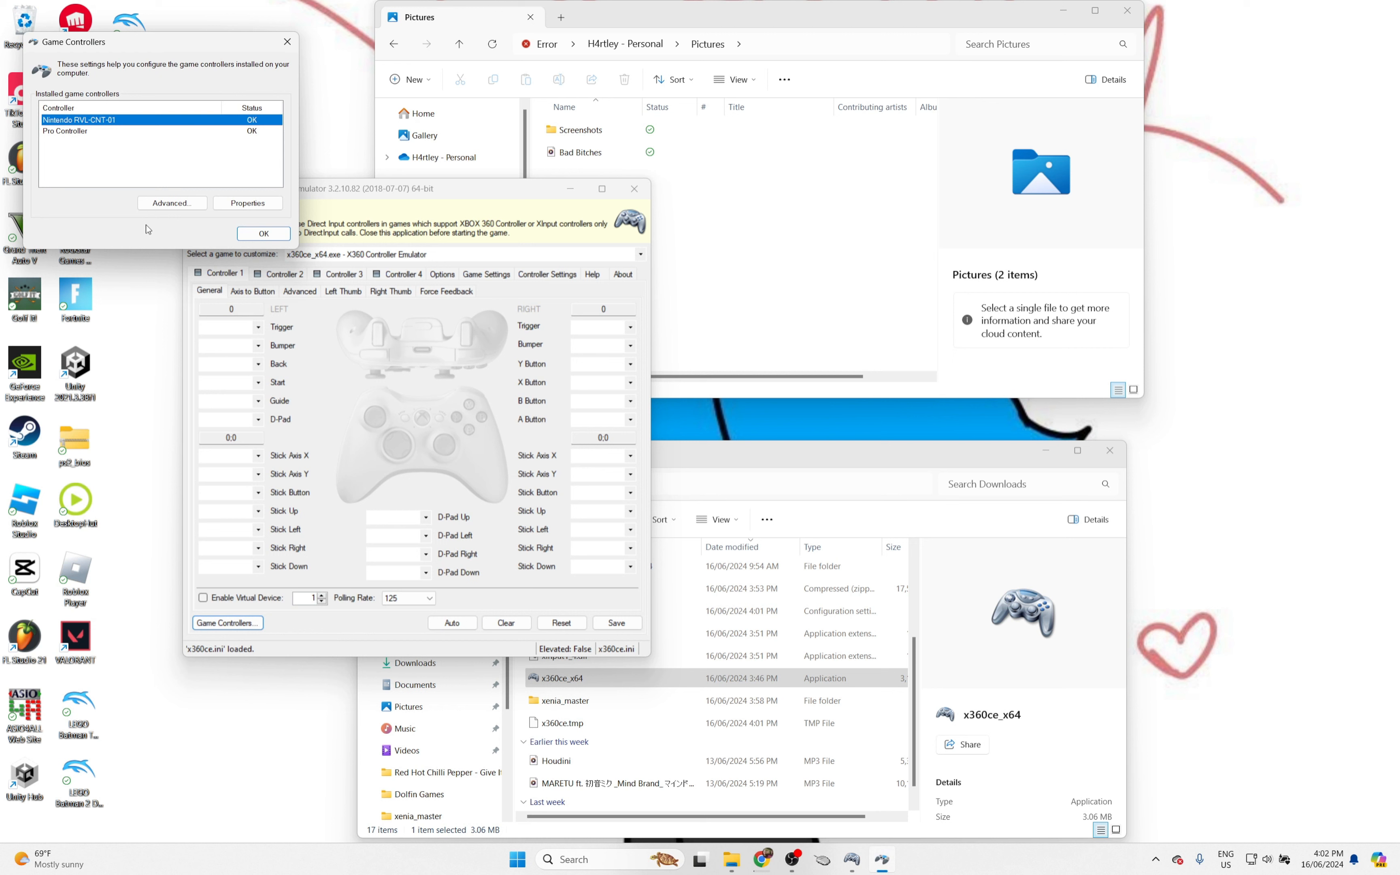
click(171, 202)
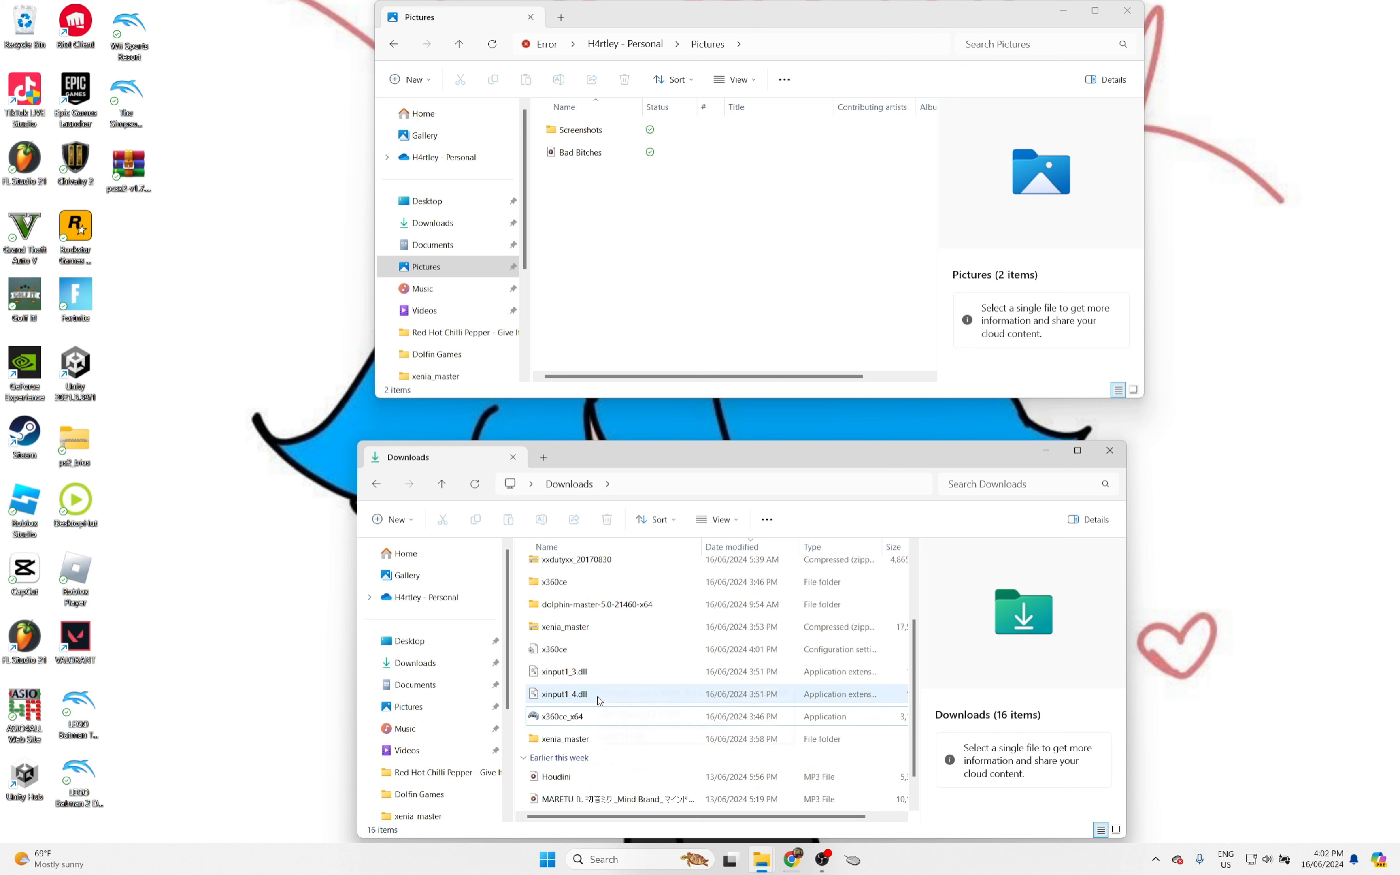
mouse_move(560, 694)
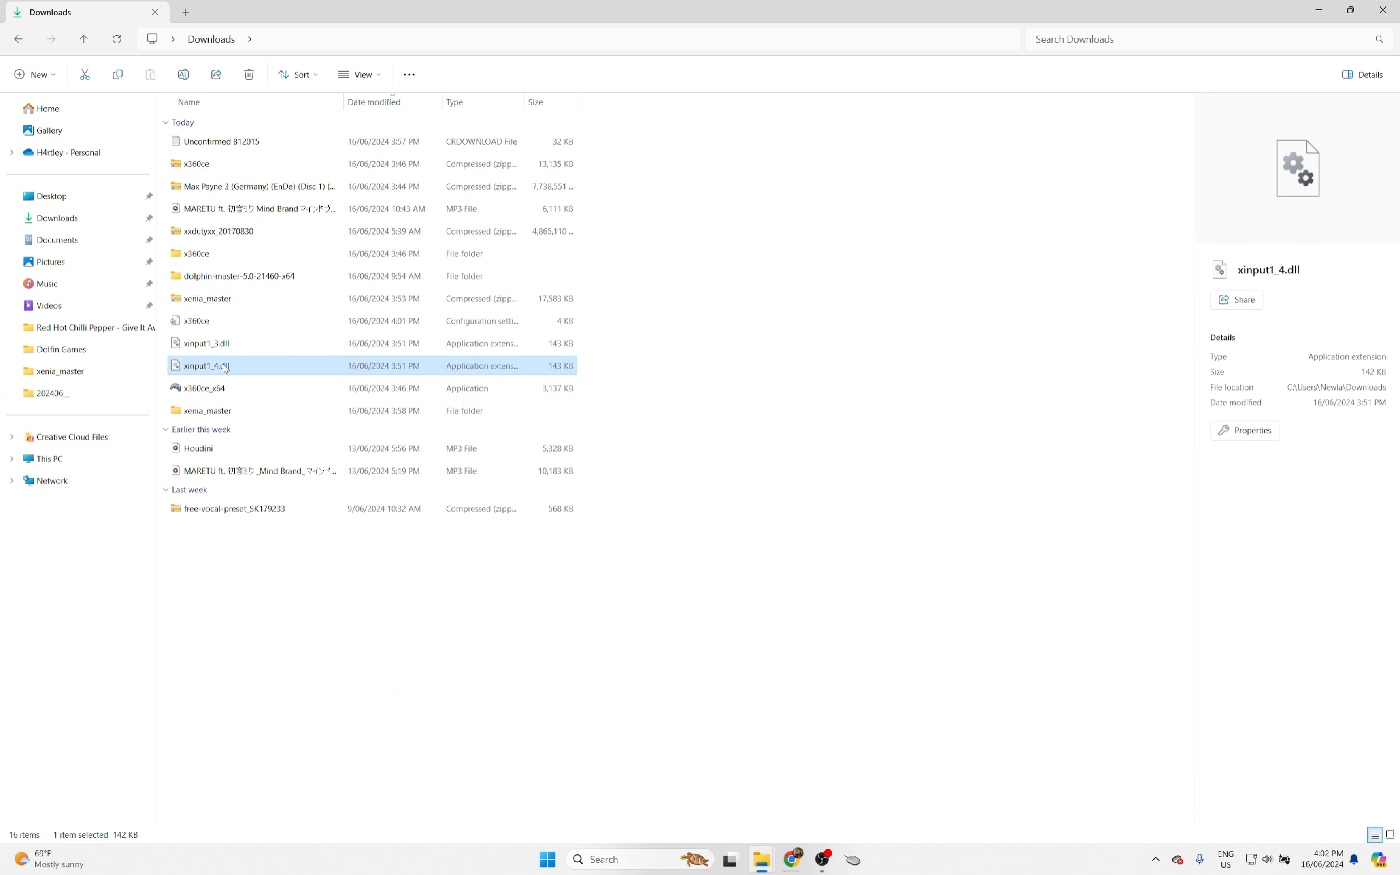
mouse_move(200, 375)
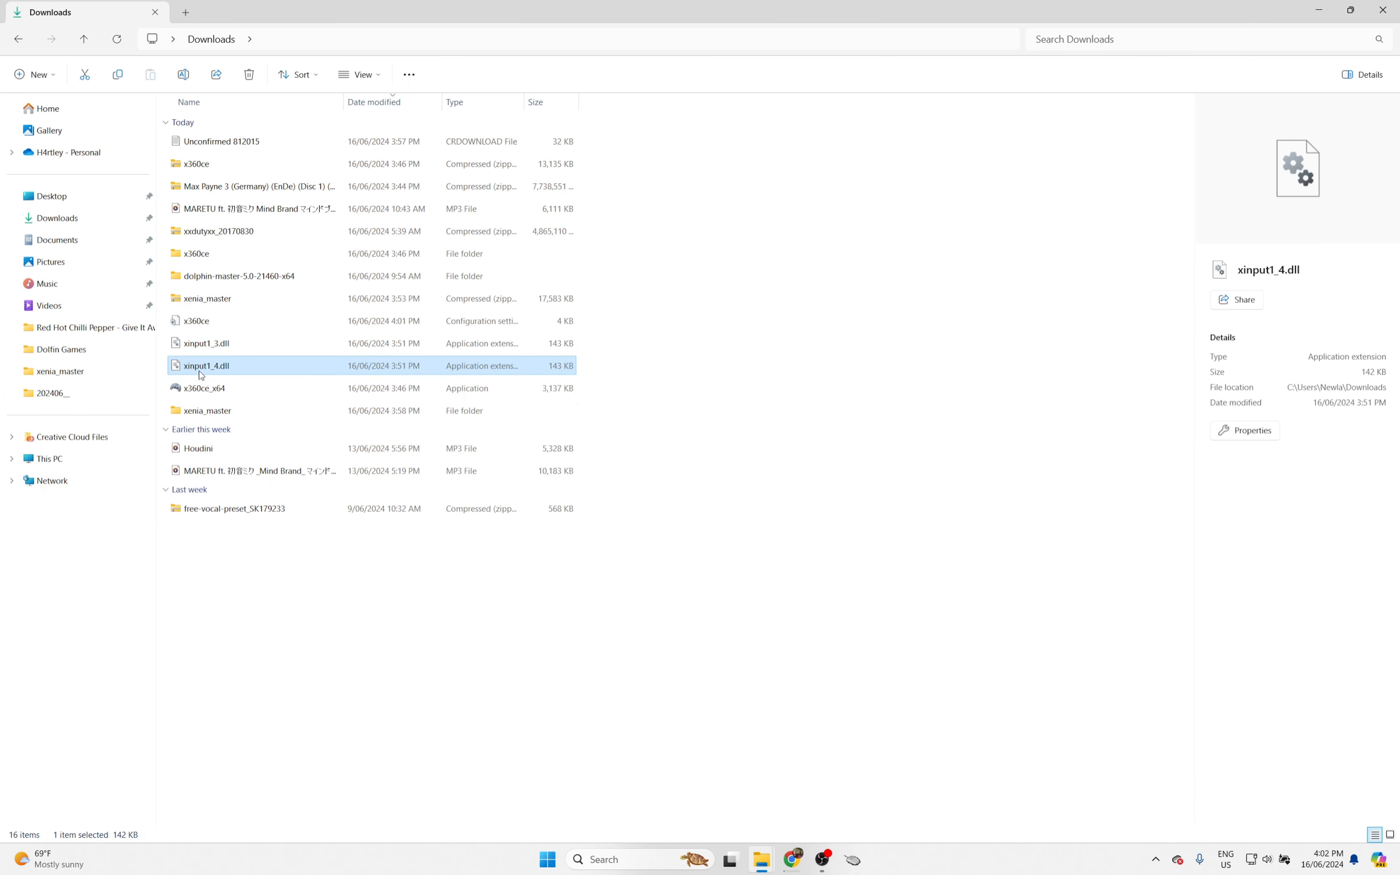
mouse_move(205, 388)
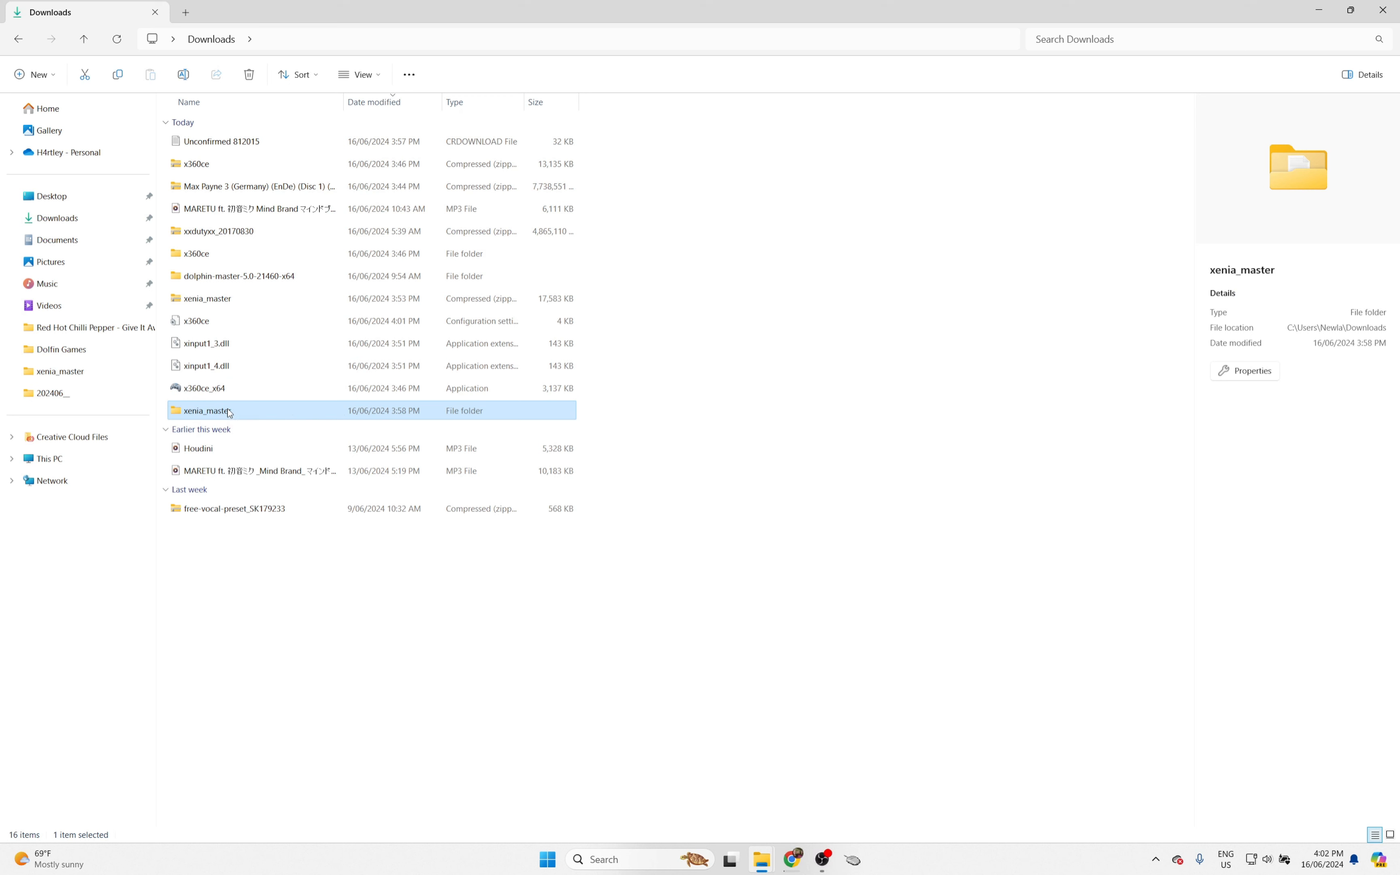
mouse_move(192, 404)
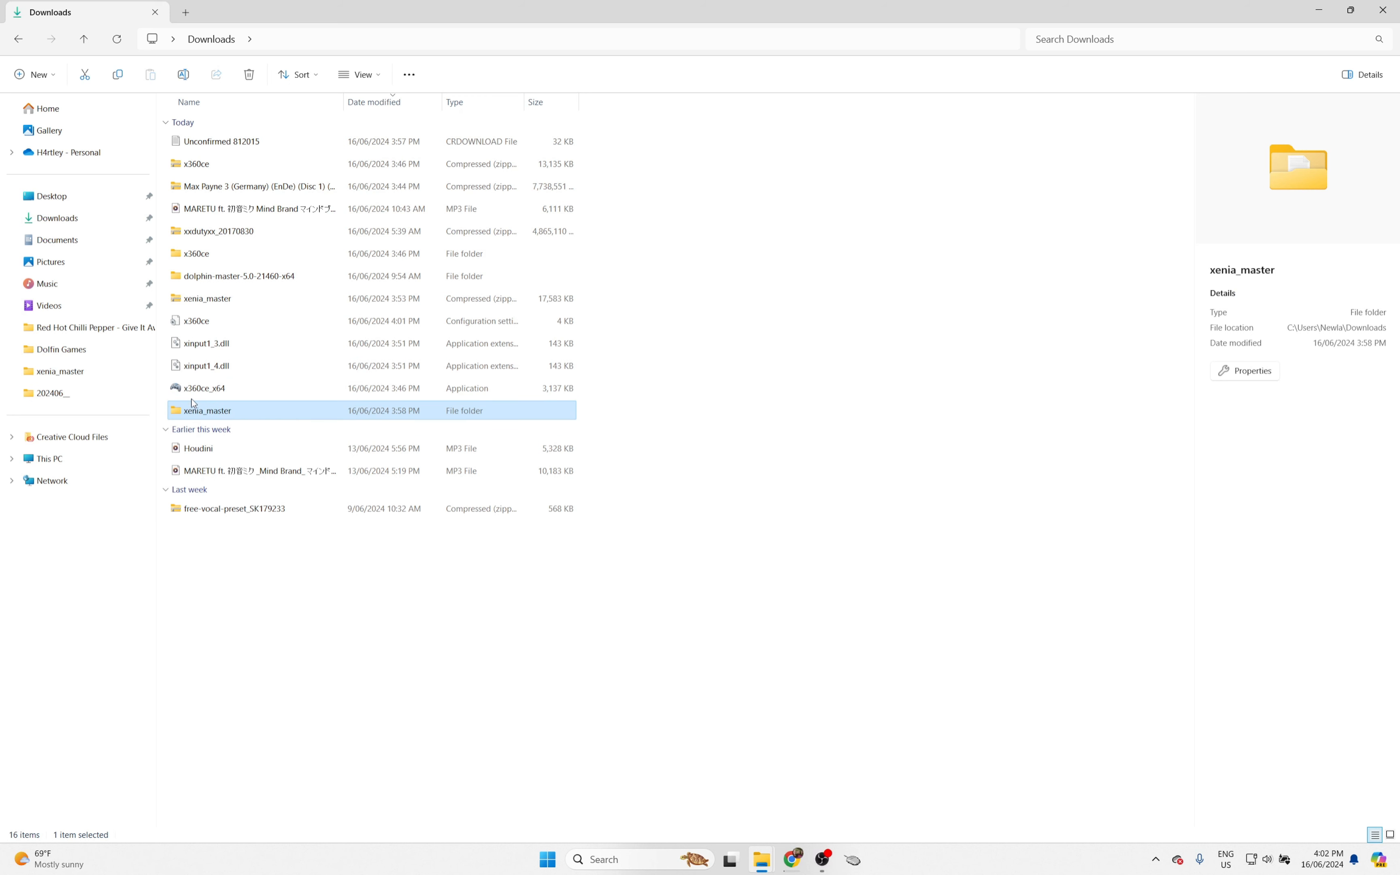
Step: Drag xenia_master to the Desktop and clear the xinput DLLs and x360ce_x64 from Downloads
drag(206, 410, 93, 196)
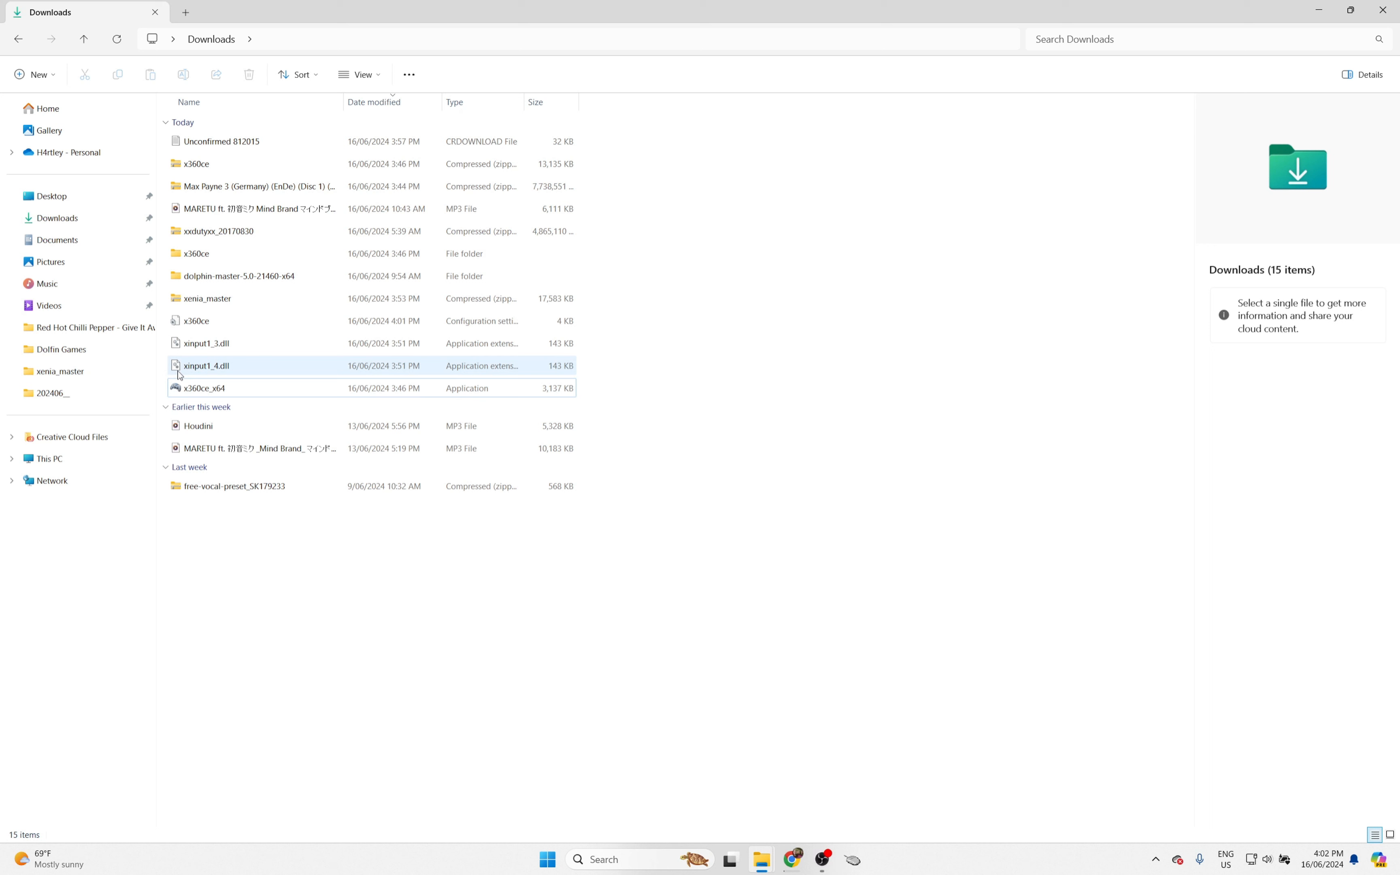
click(205, 388)
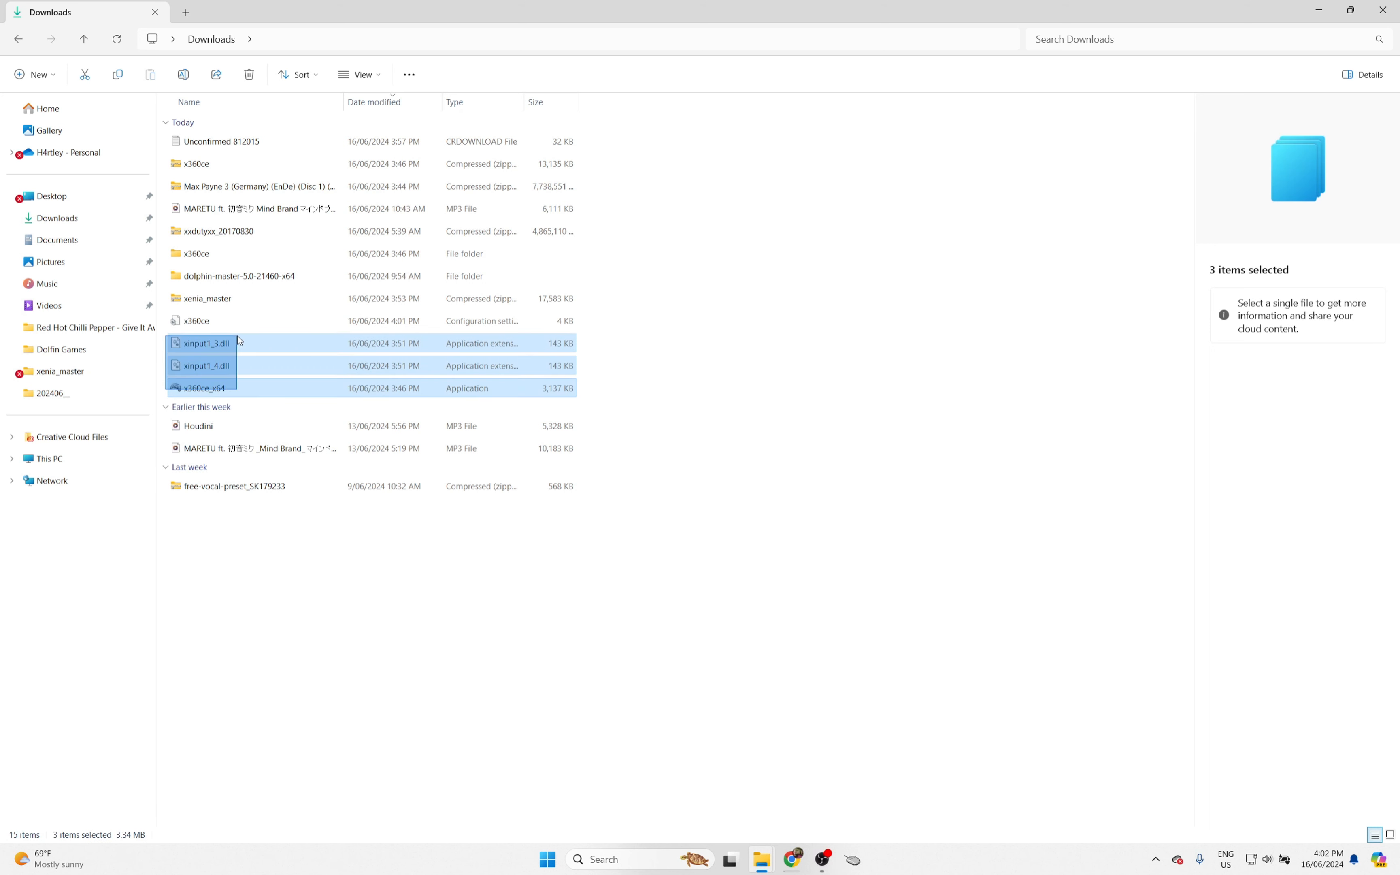
click(195, 321)
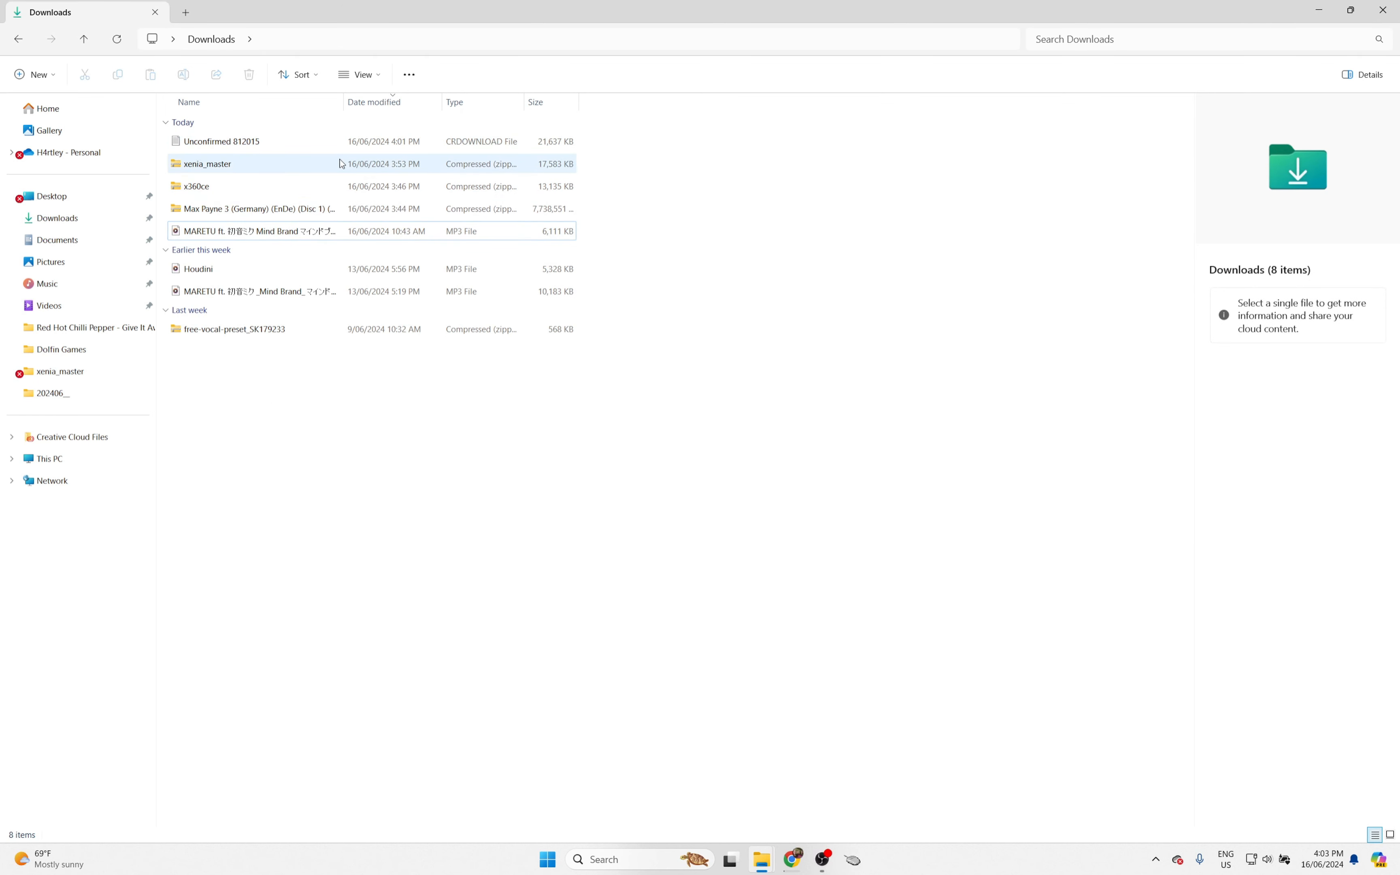
click(197, 185)
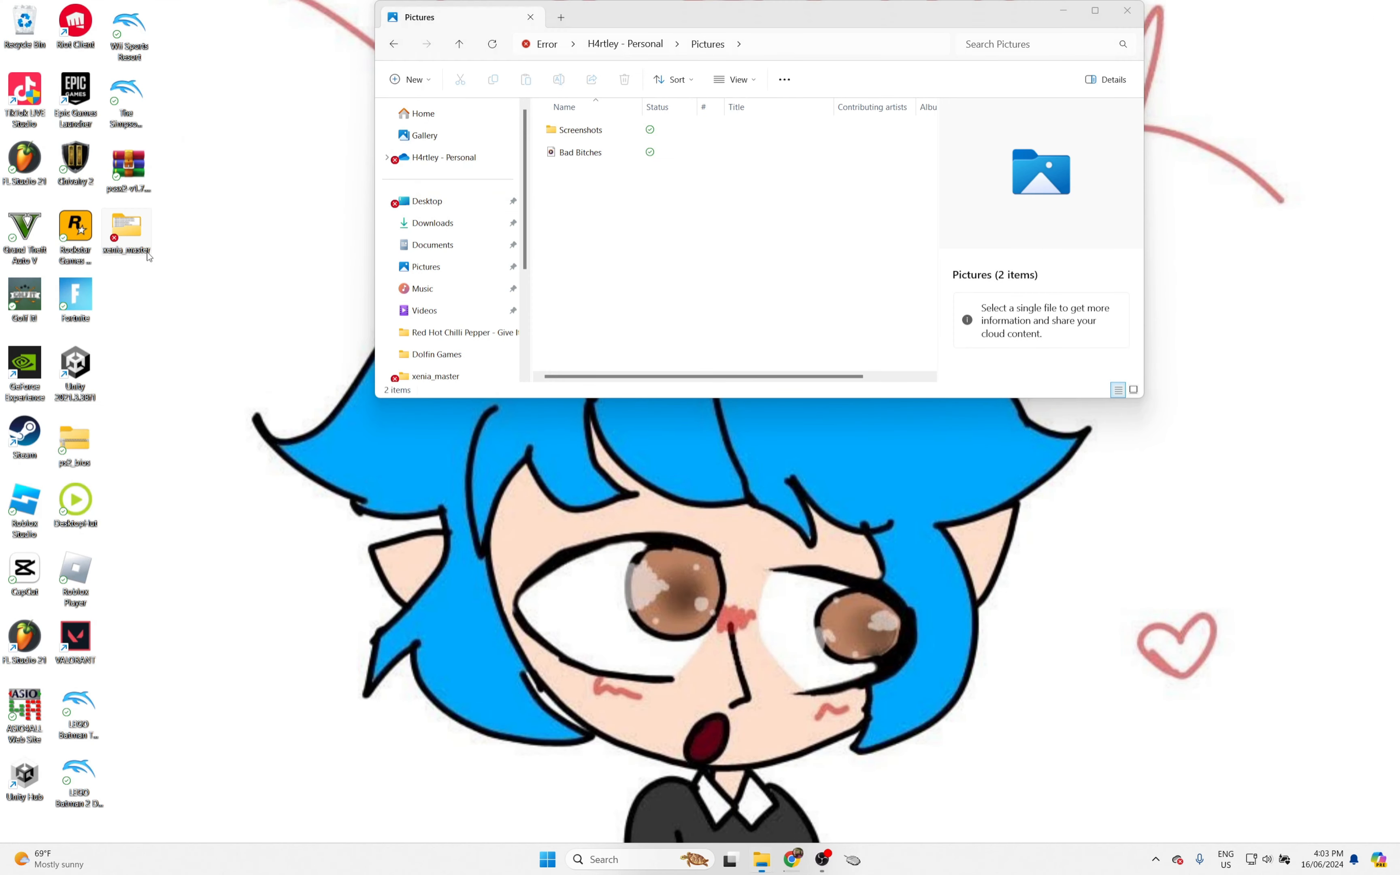
Step: Launch xenia.exe from the desktop xenia_master folder and load the Max Payne 3 disc image
double_click(127, 233)
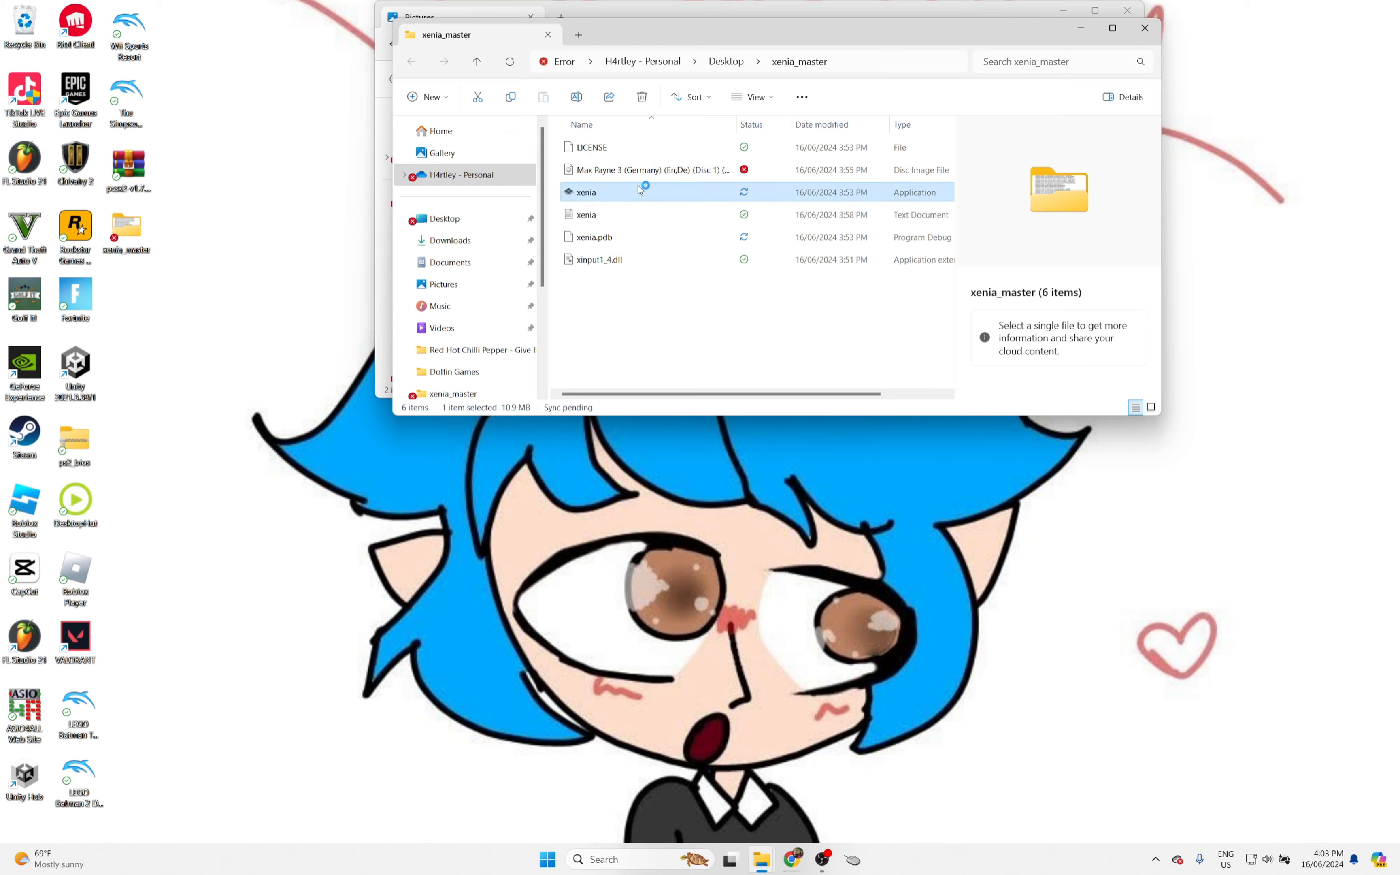
double_click(586, 191)
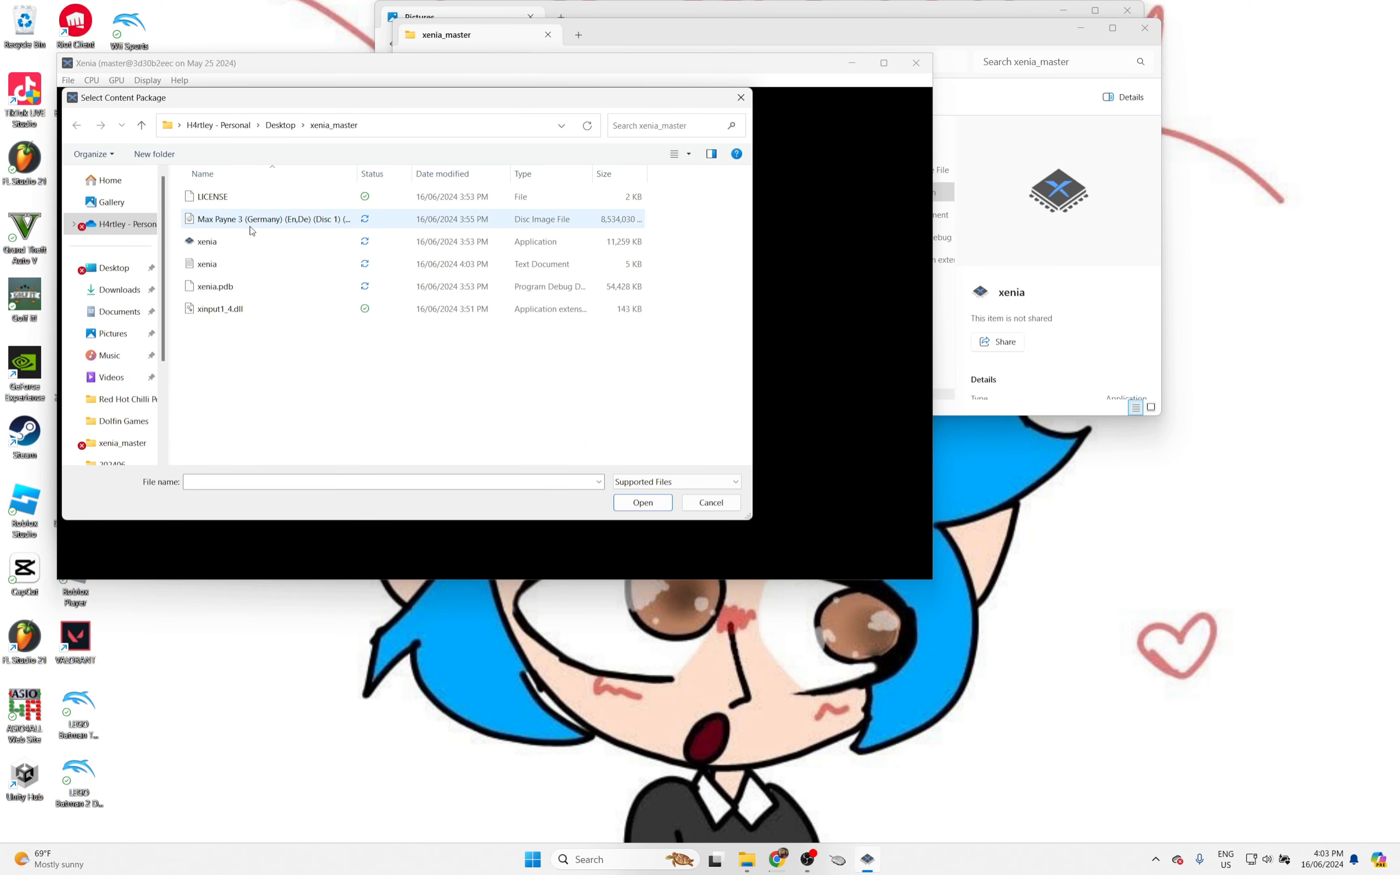
click(469, 378)
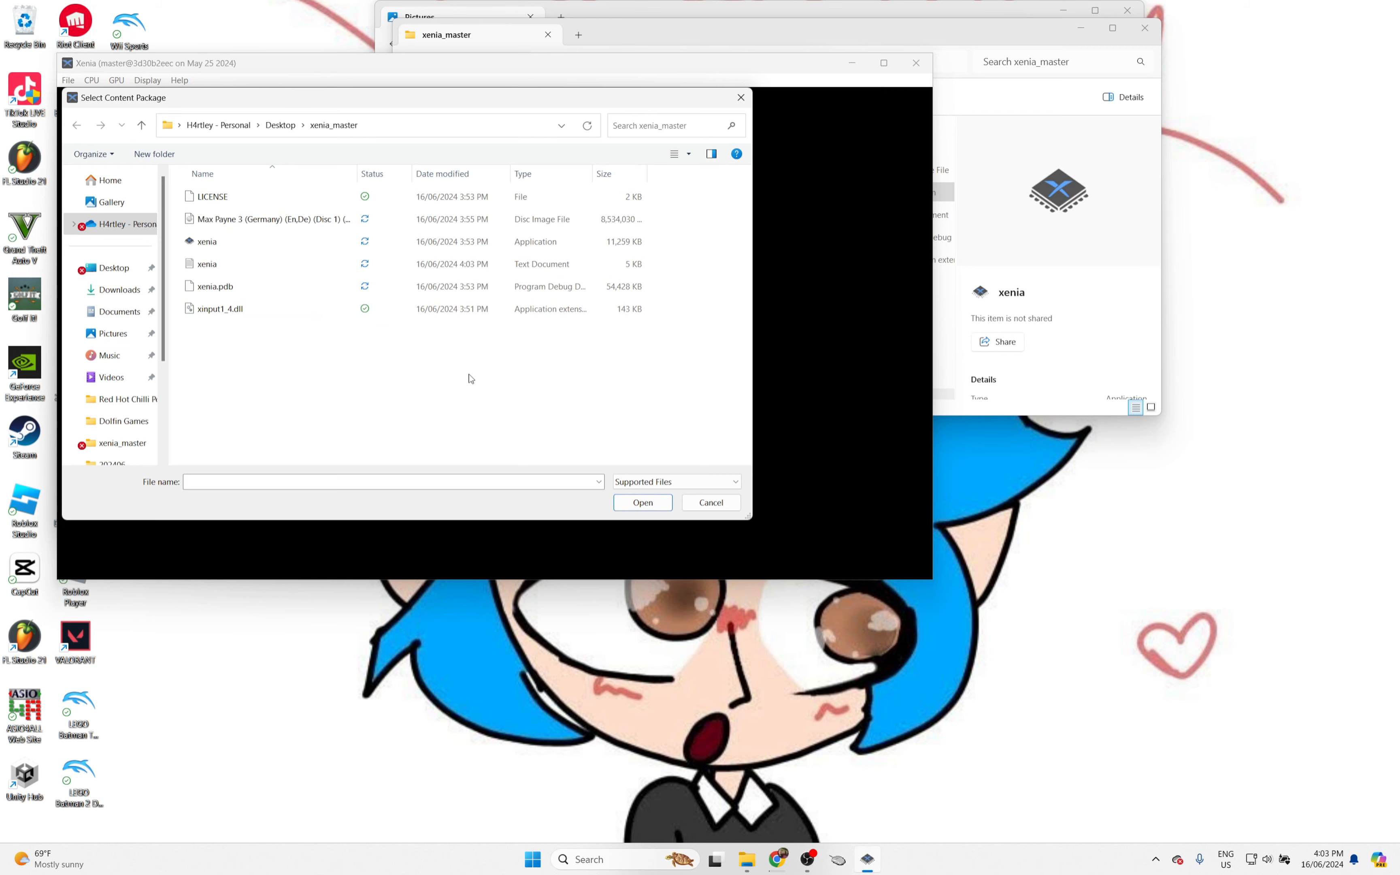
click(641, 502)
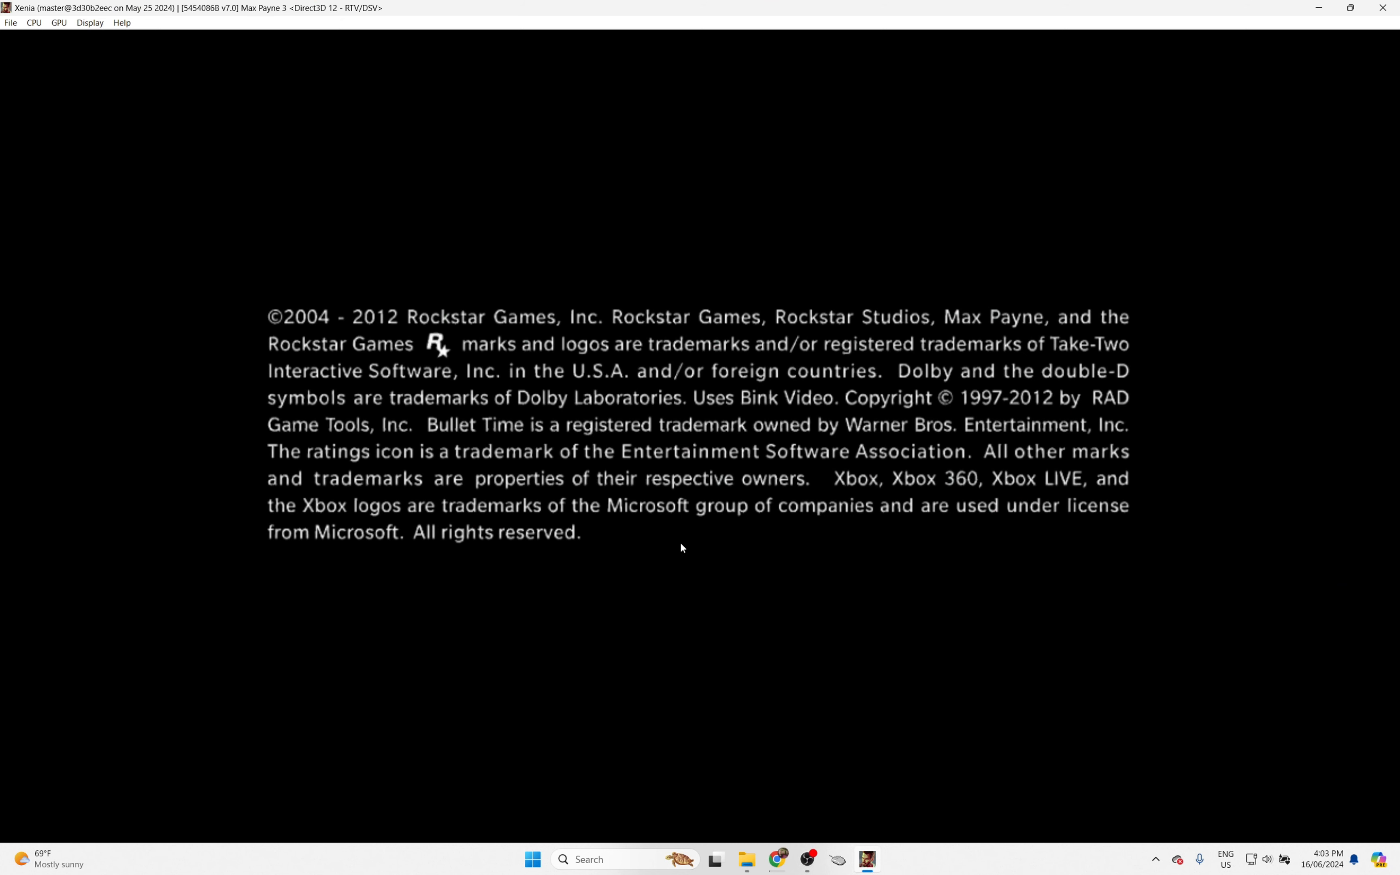
mouse_move(750, 751)
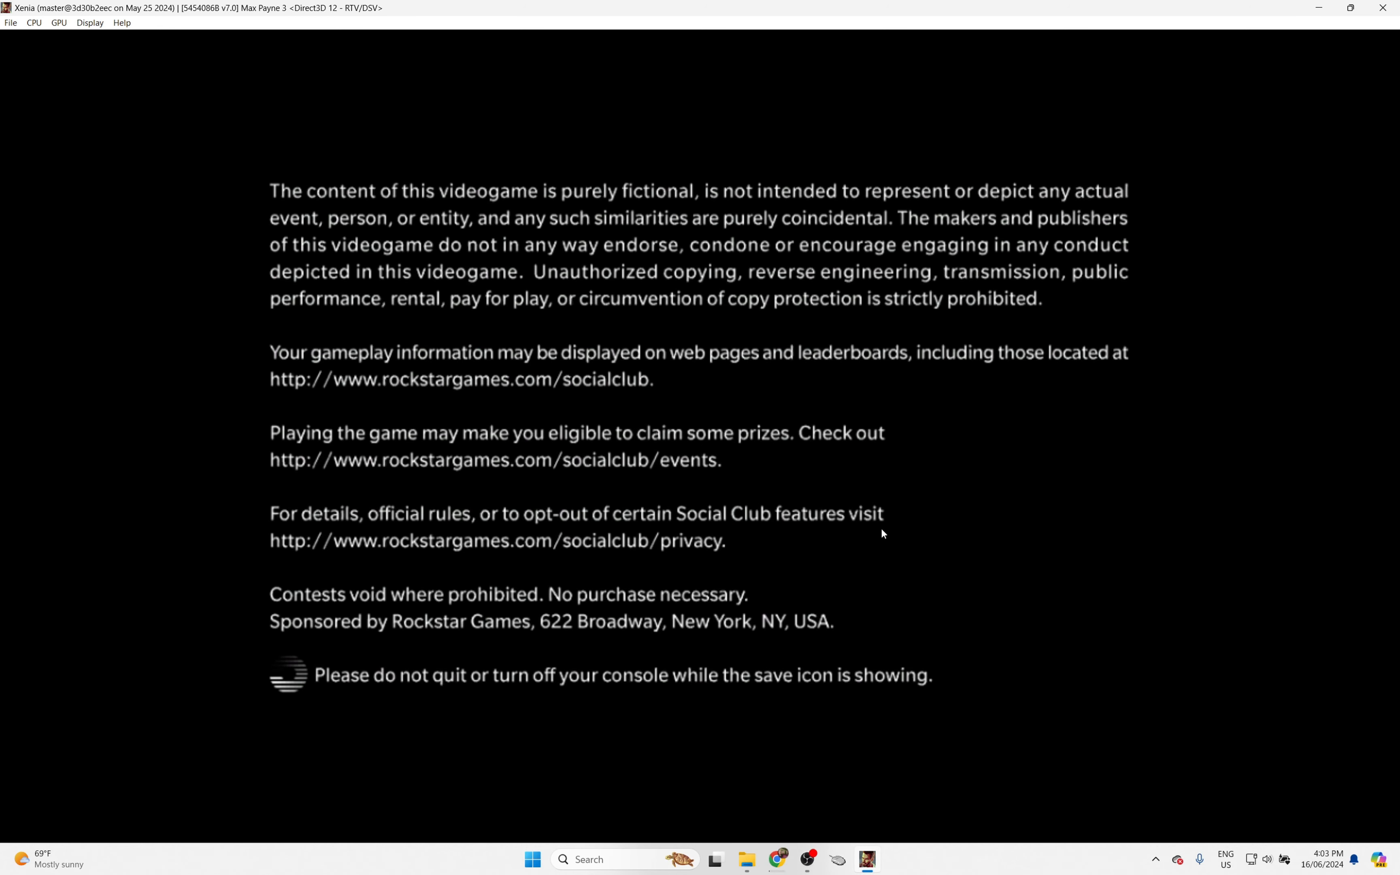
mouse_move(865, 581)
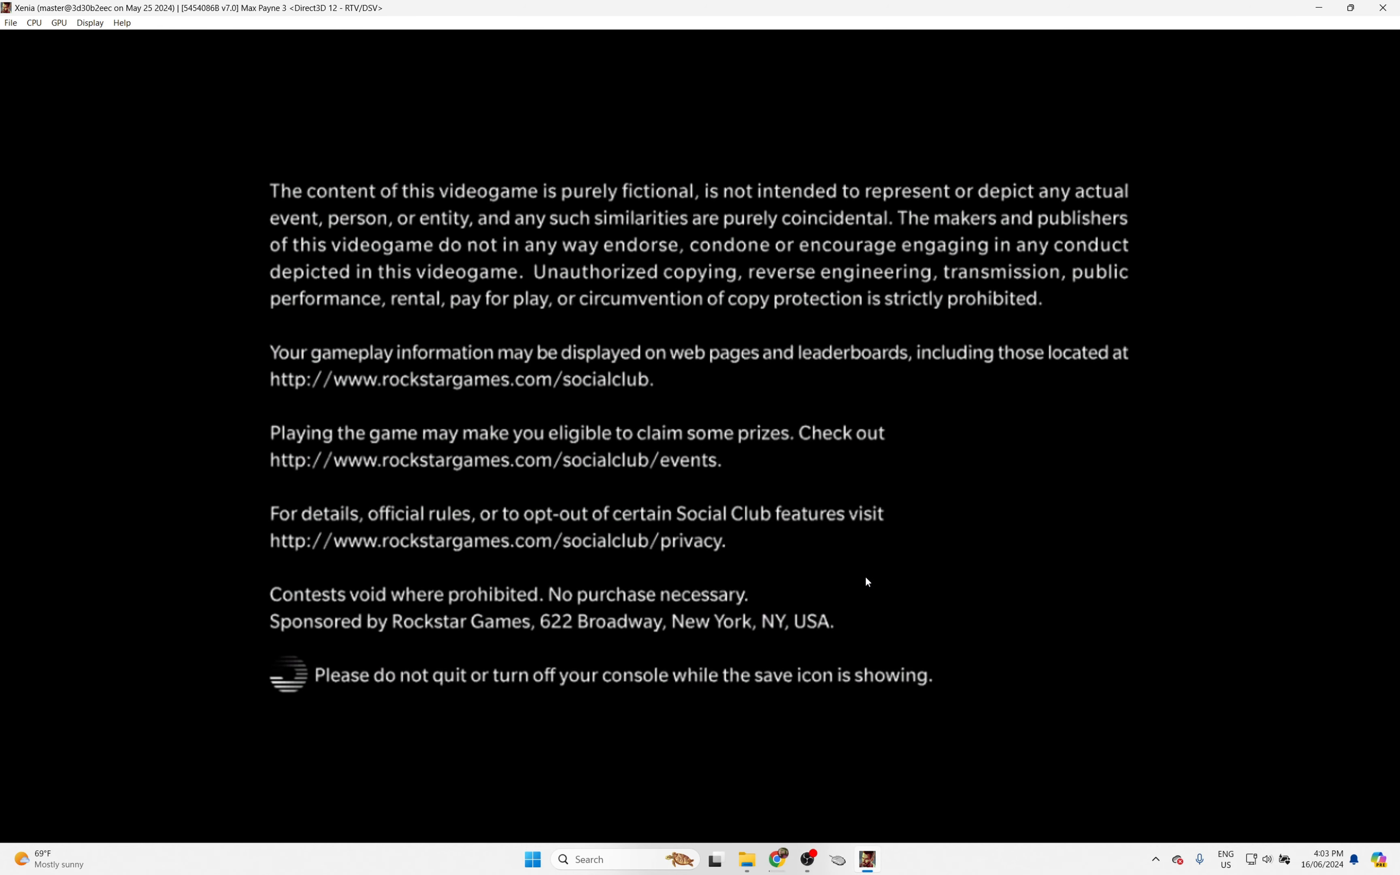